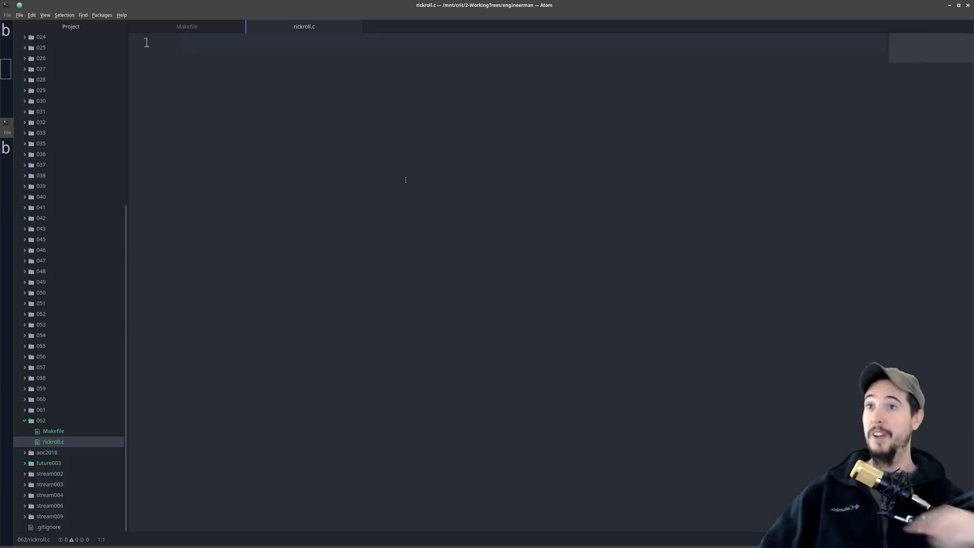
- Add the linux/init.h, linux/module.h and linux/kernel.h includes with blank lines after them
left_click(184, 43)
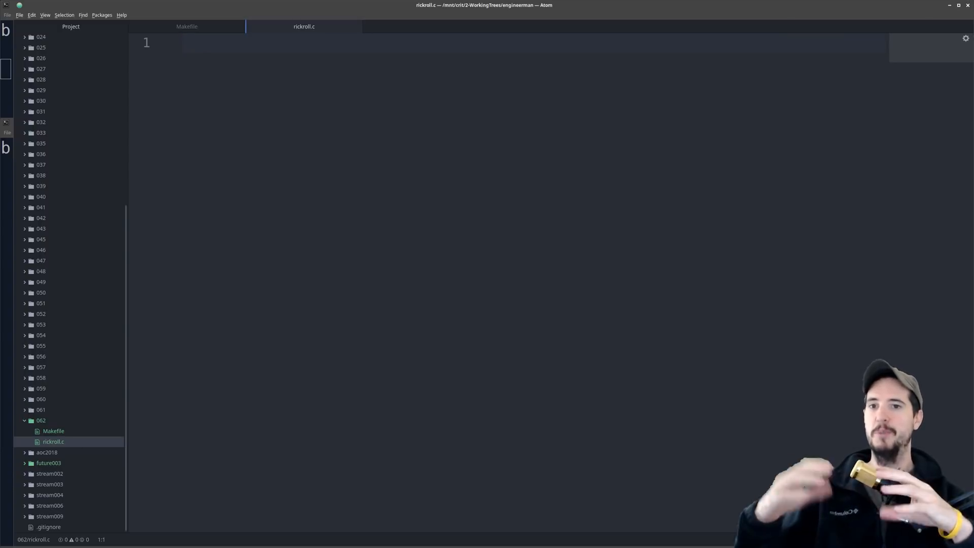
left_click(182, 42)
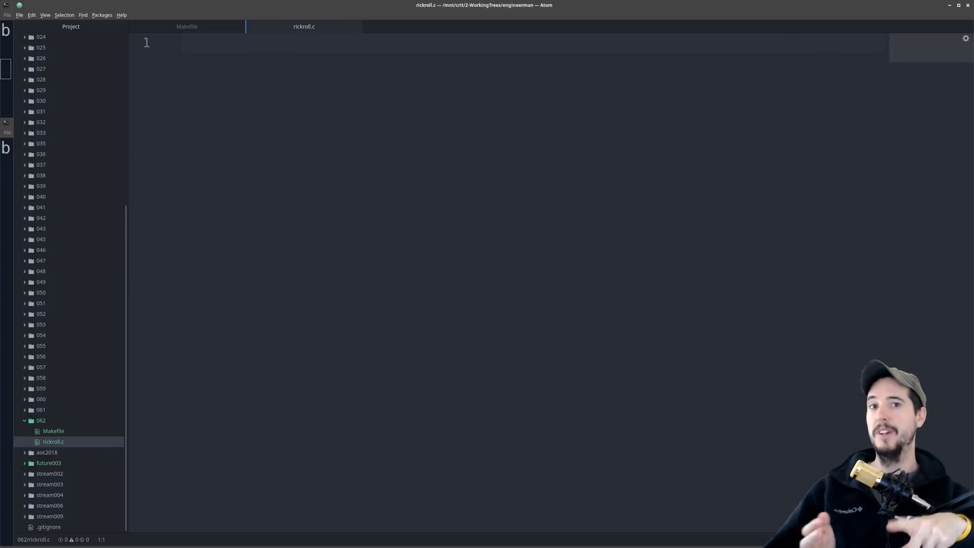
left_click(182, 42)
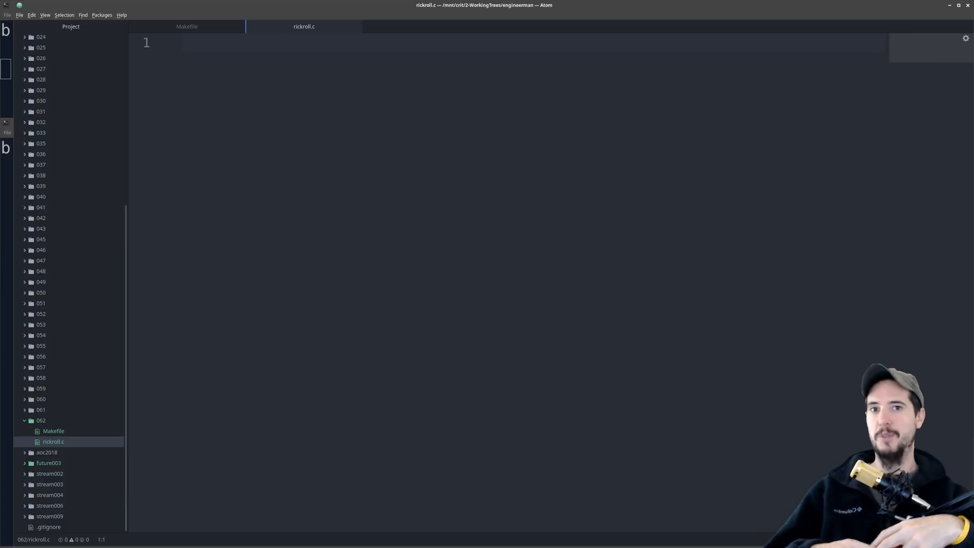
left_click(184, 43)
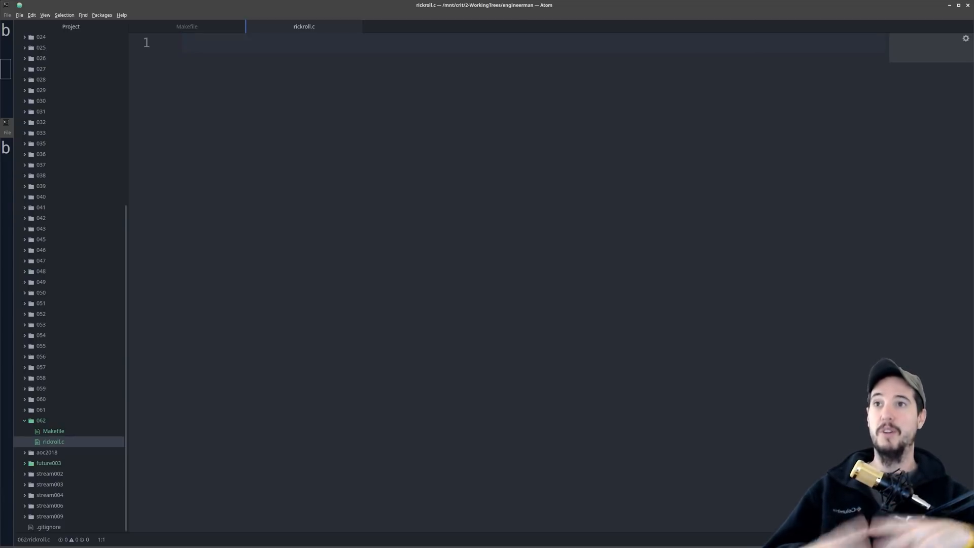
left_click(182, 43)
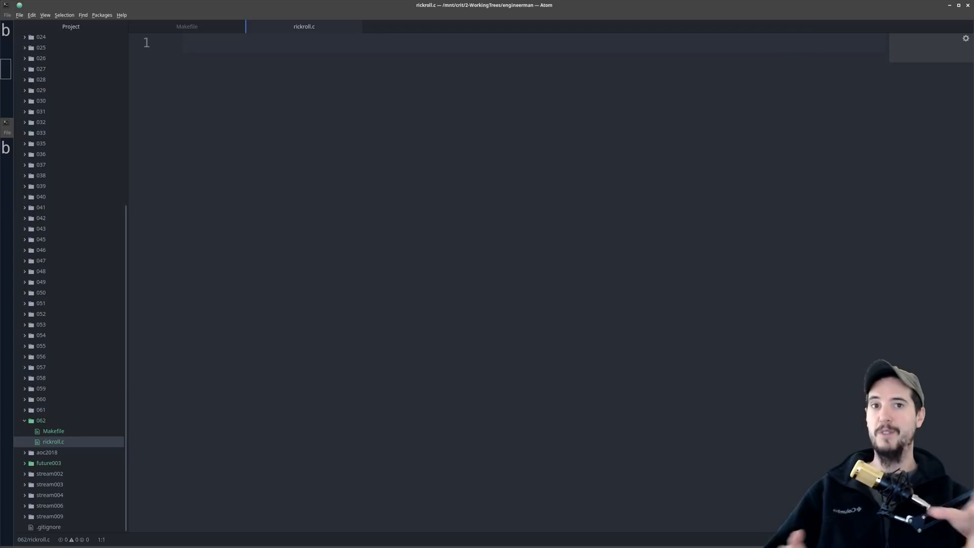
left_click(180, 43)
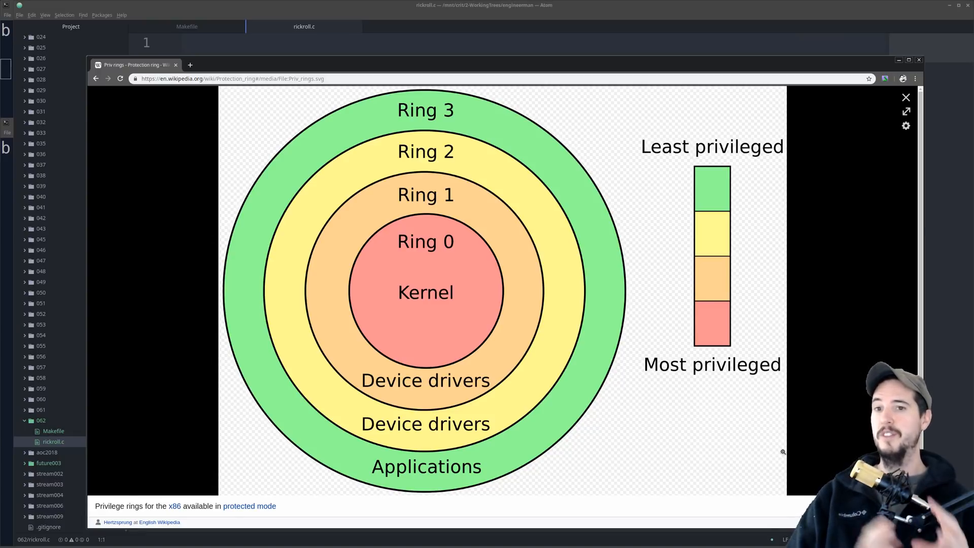
left_click(905, 98)
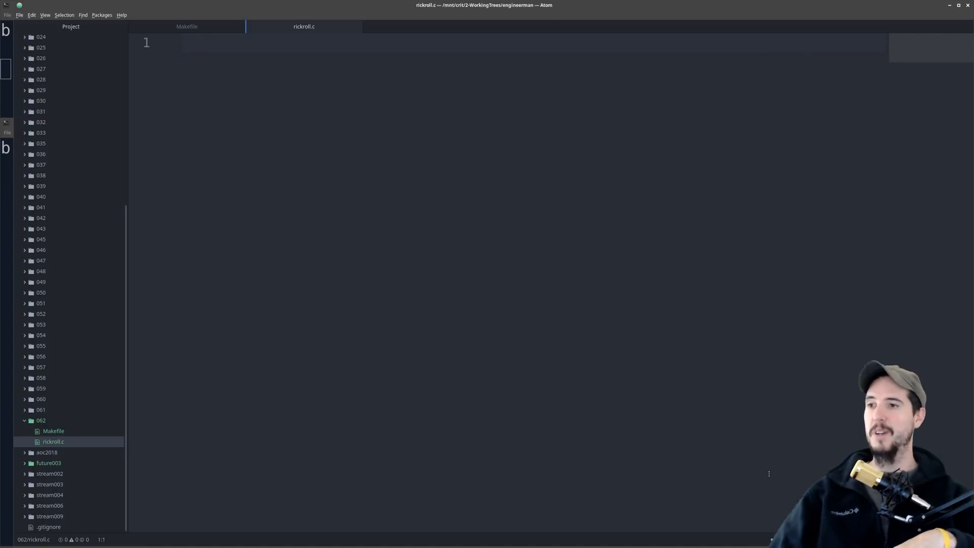
left_click(182, 42)
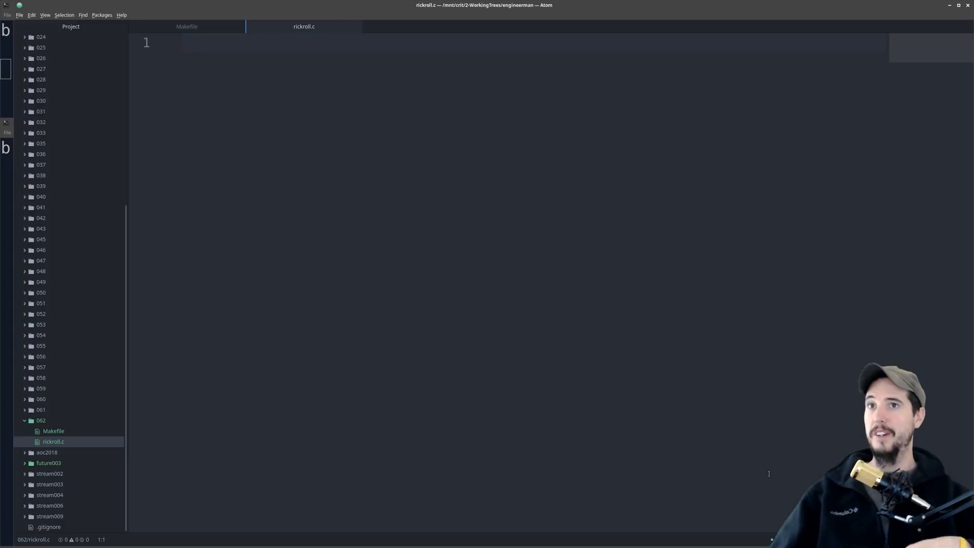
left_click(182, 43)
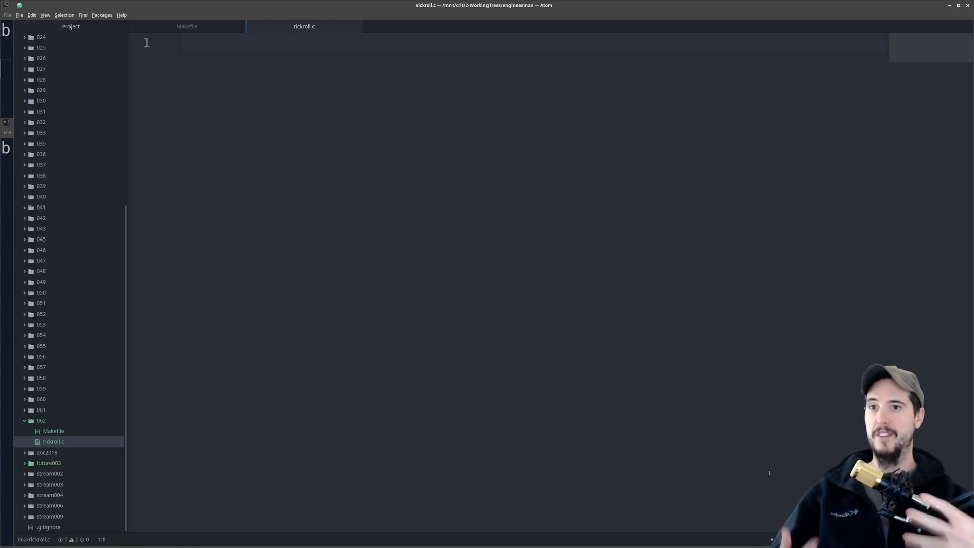
left_click(184, 42)
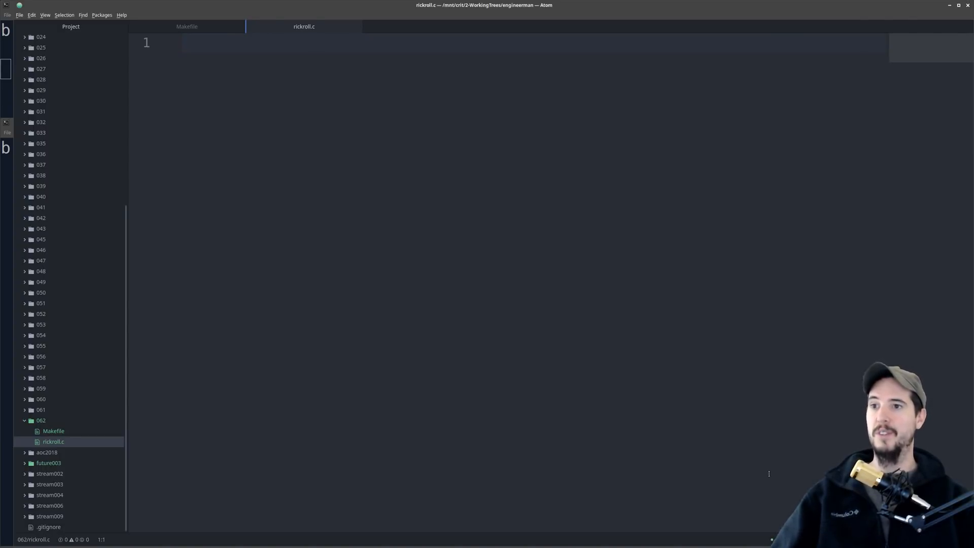
left_click(183, 43)
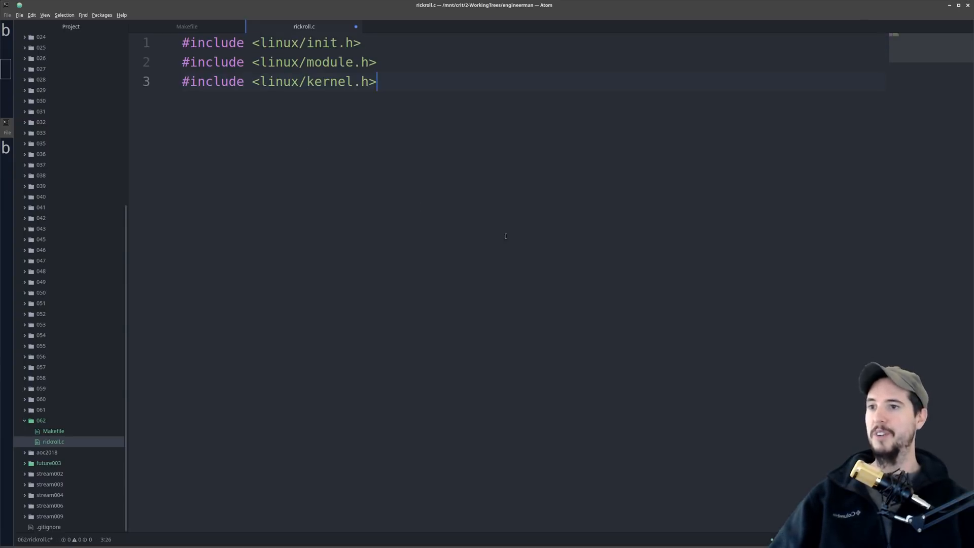
key("Return")
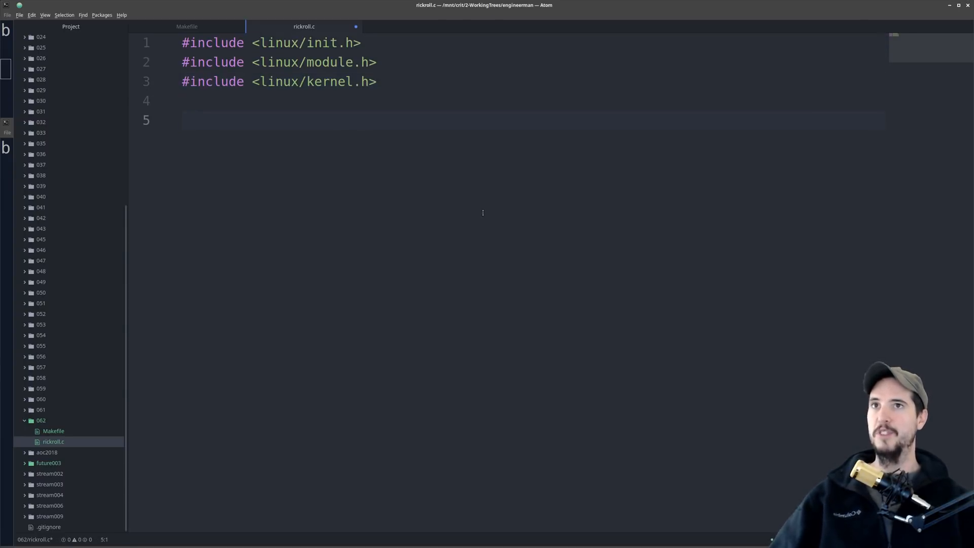
- Add empty rickroll_init and rickroll_exit functions with module_init/module_exit registrations and save
left_click(182, 120)
type("static int __init rickroll_init(void) {")
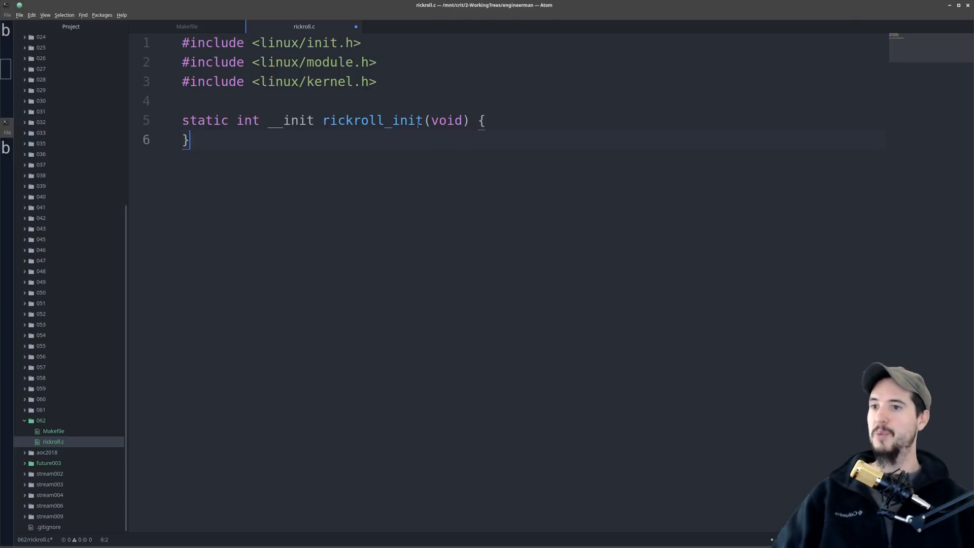
key("Return")
type("module_exit(rickroll_exit);")
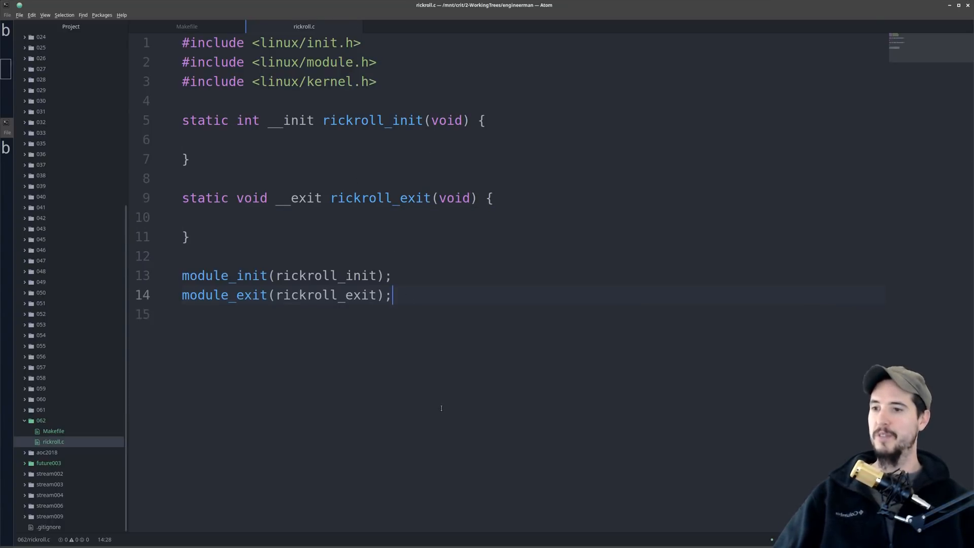
key("Return")
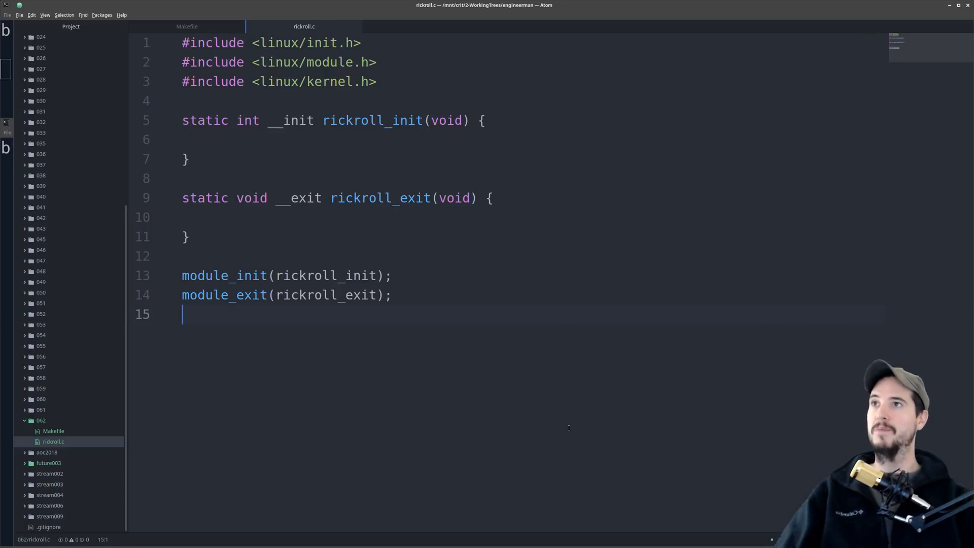
- Make rickroll_init printk 'Rickroll module has been loaded' at KERN_INFO
left_click(199, 139)
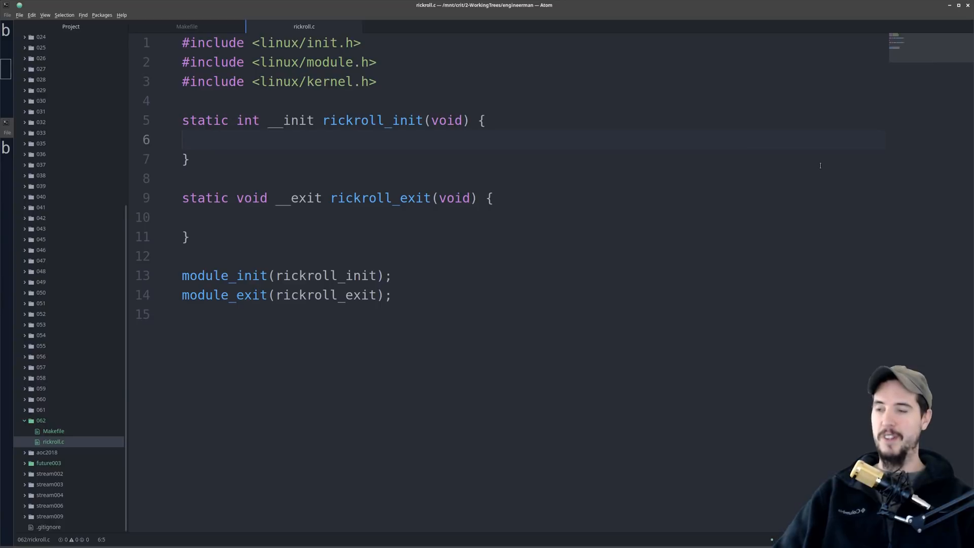
type("printk")
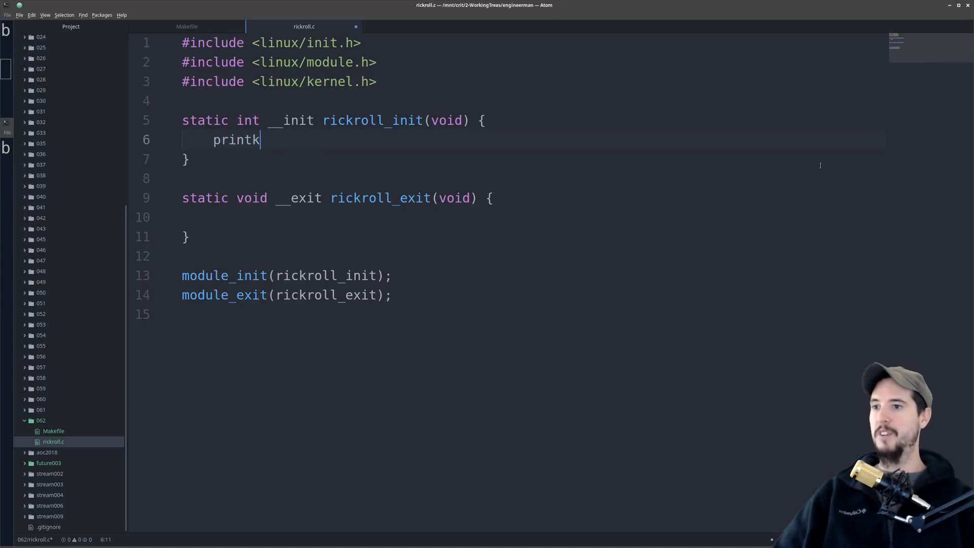
type("(KERN_LOG)")
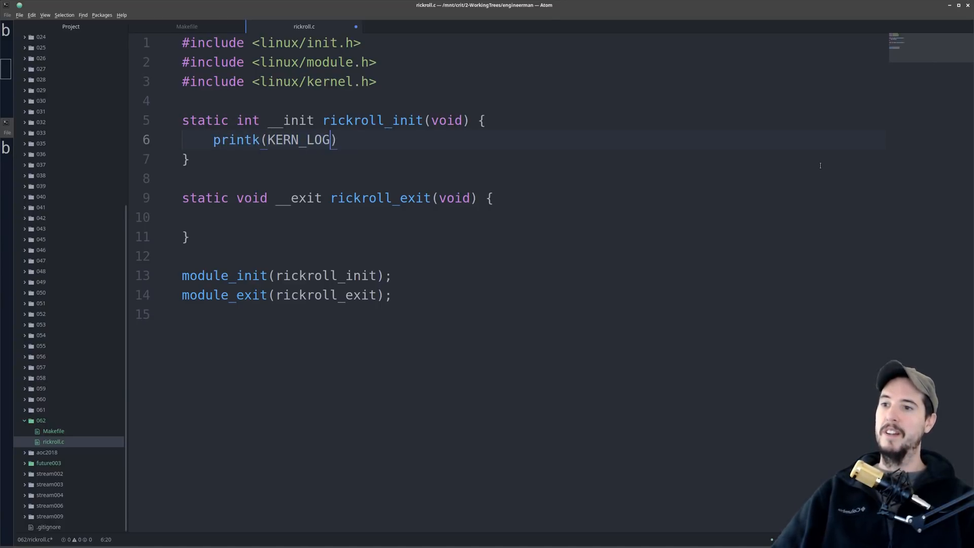
type("\"\"")
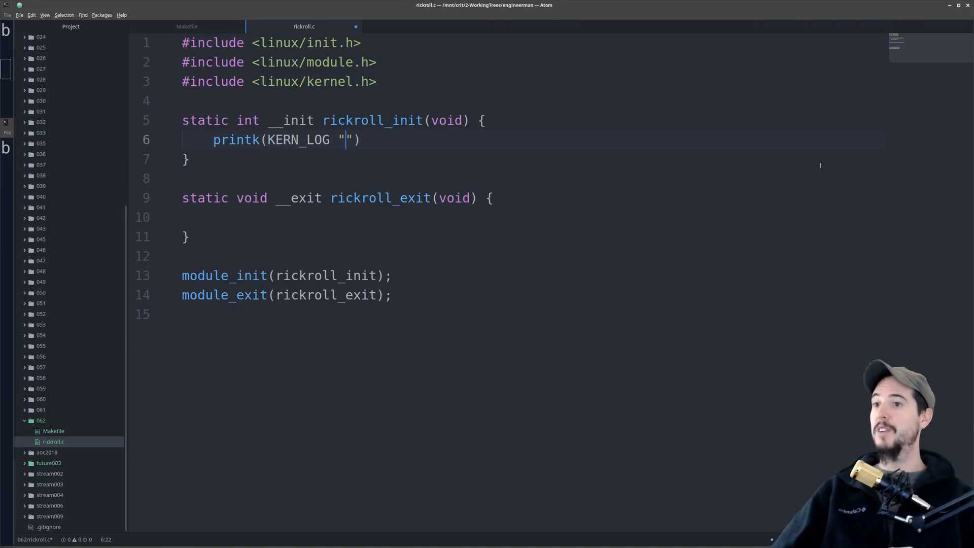
type("Rickroll module has been")
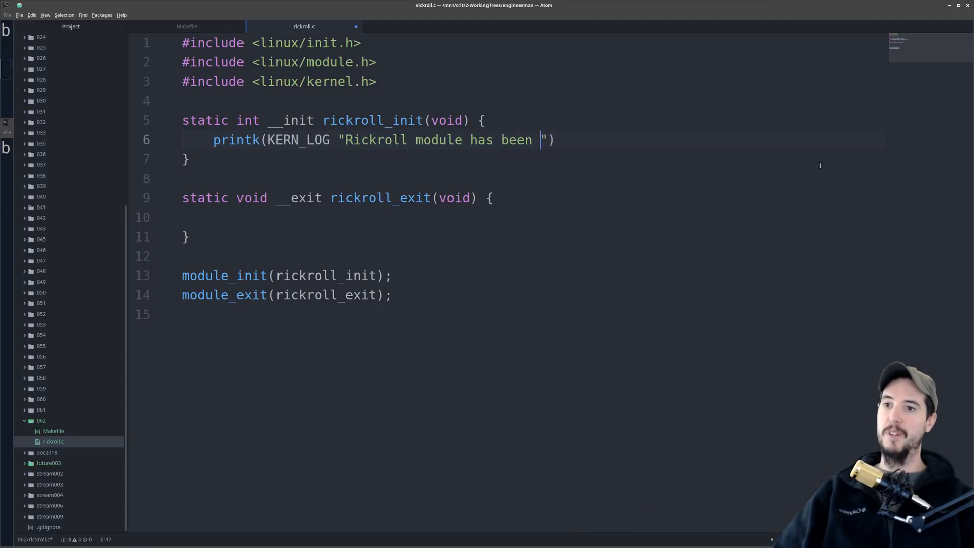
type("loaded\\n")
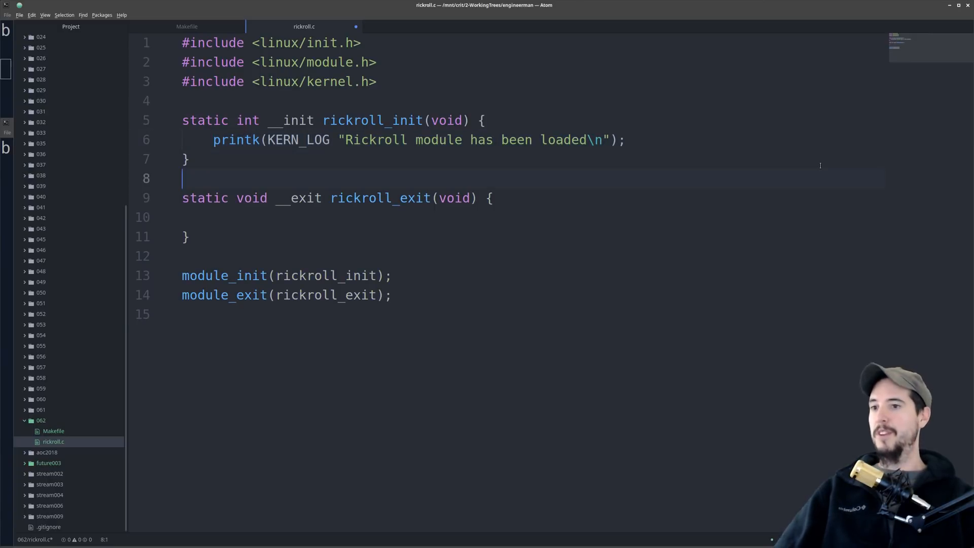
type("printk(KERN_LOG \"Rickroll module has been loaded\\n\");")
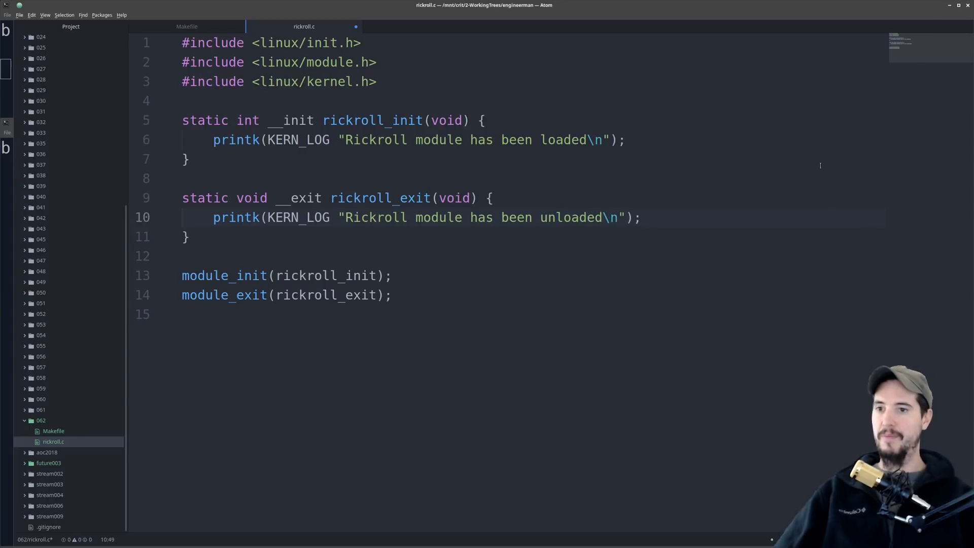
- Add return 0; to rickroll_init, log the unloaded message in rickroll_exit, and save
left_click(555, 217)
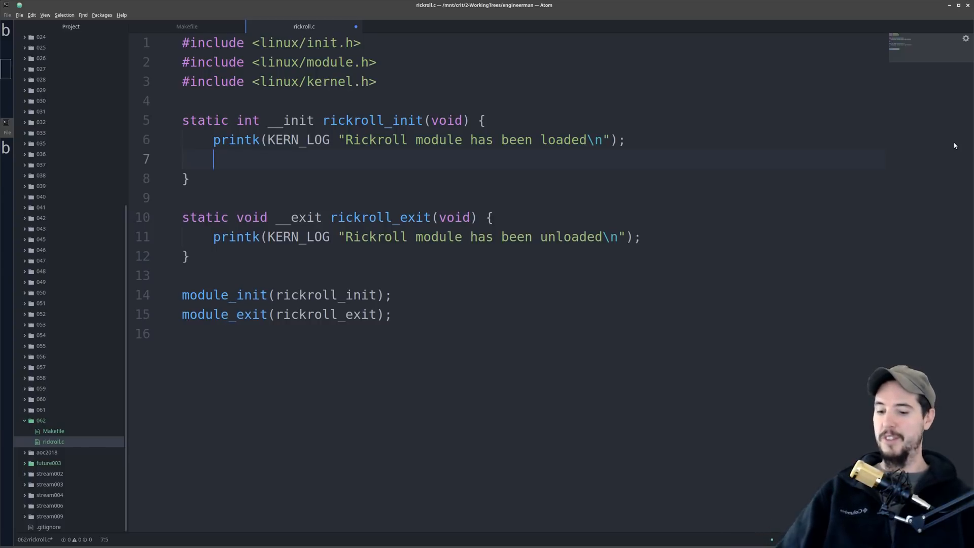
type("return 0;")
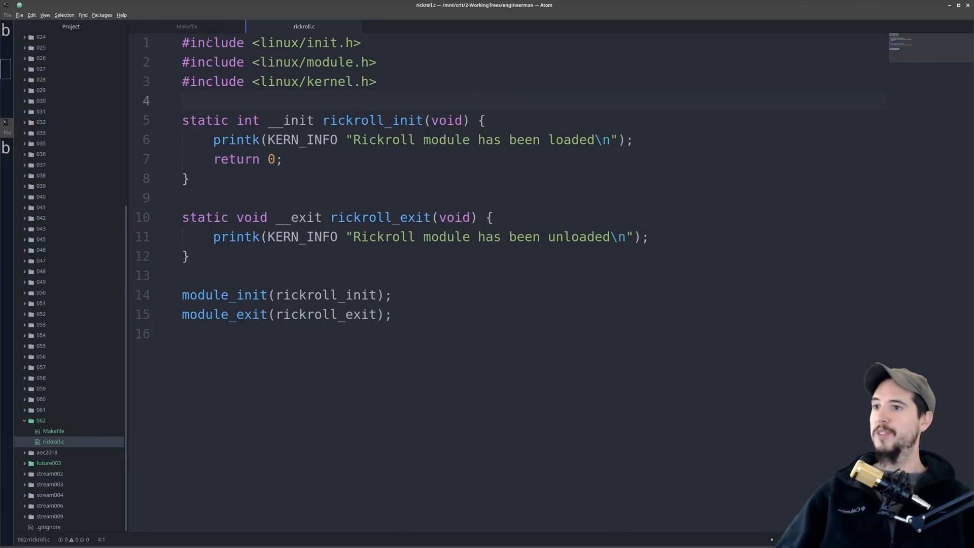
left_click(186, 27)
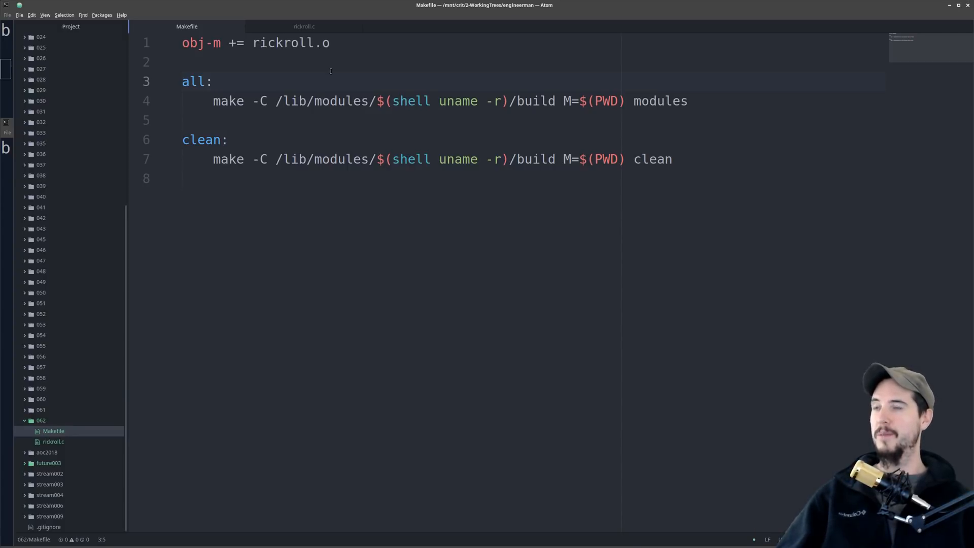
- Show the Makefile with its obj-m rickroll.o, all and clean rules
left_click(213, 81)
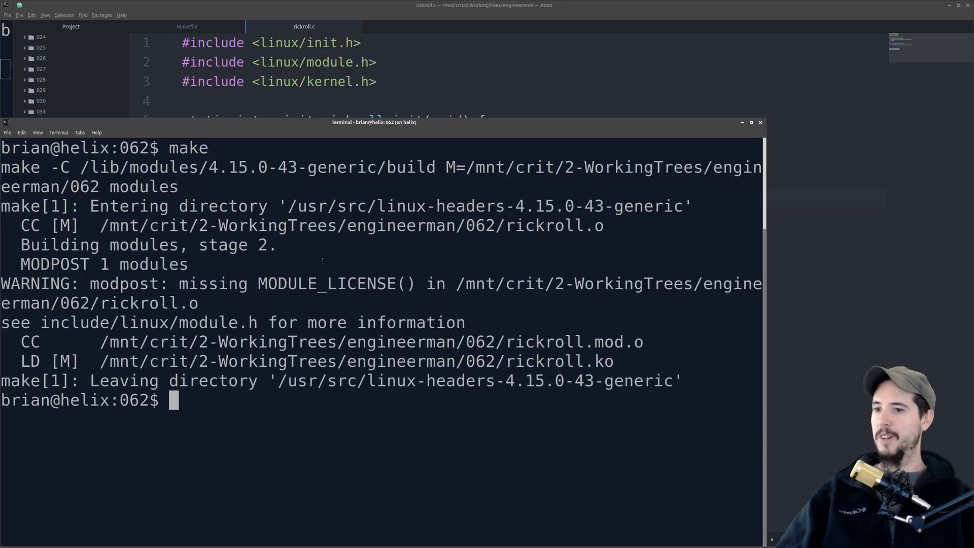
- List the 062 directory with ls -l to confirm rickroll.ko was built
type("ls -l")
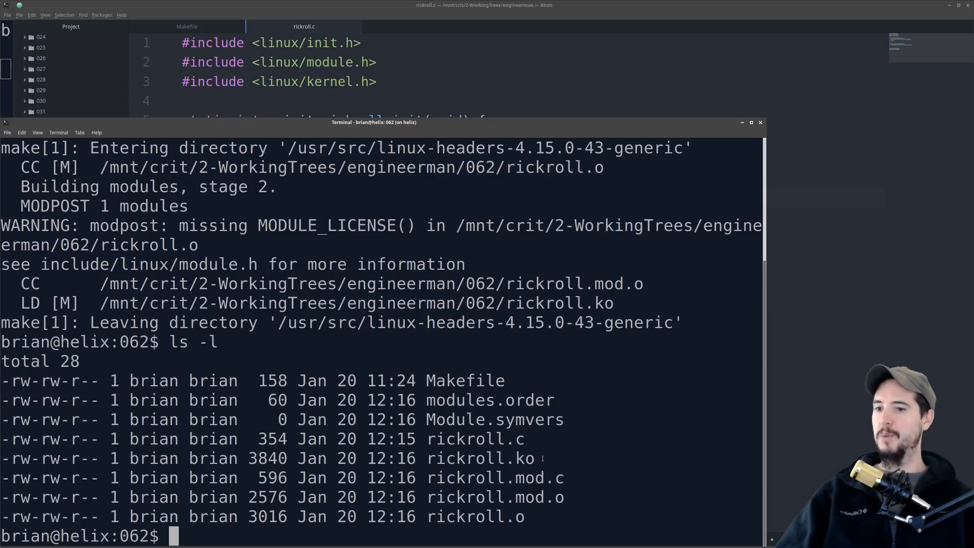
double_click(524, 459)
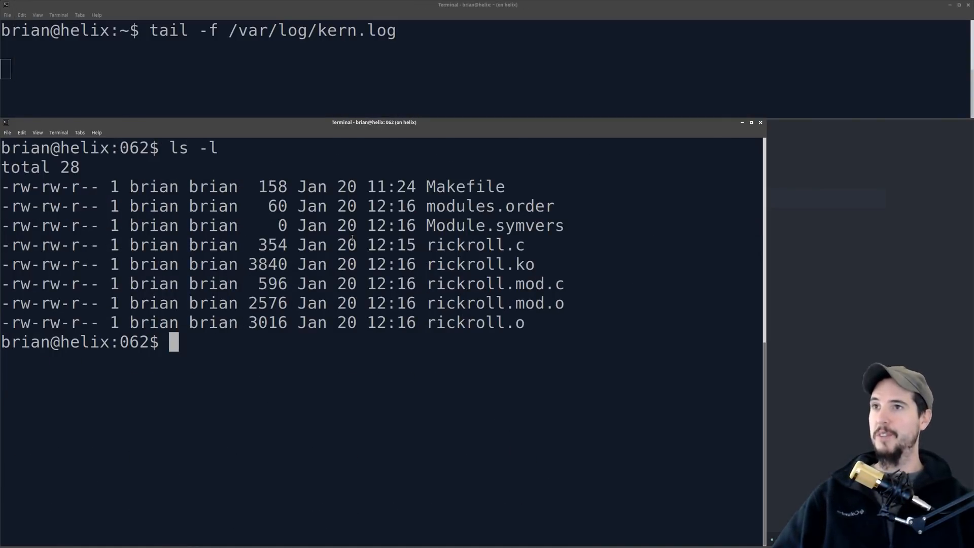
- Run sudo insmod rickroll.ko so kern.log reports the module loaded
type("sudo in")
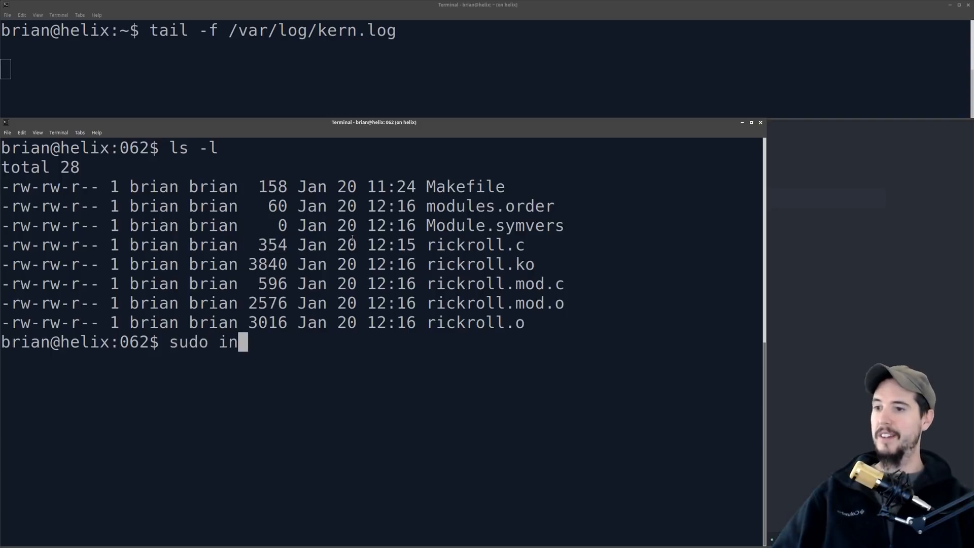
type("smod")
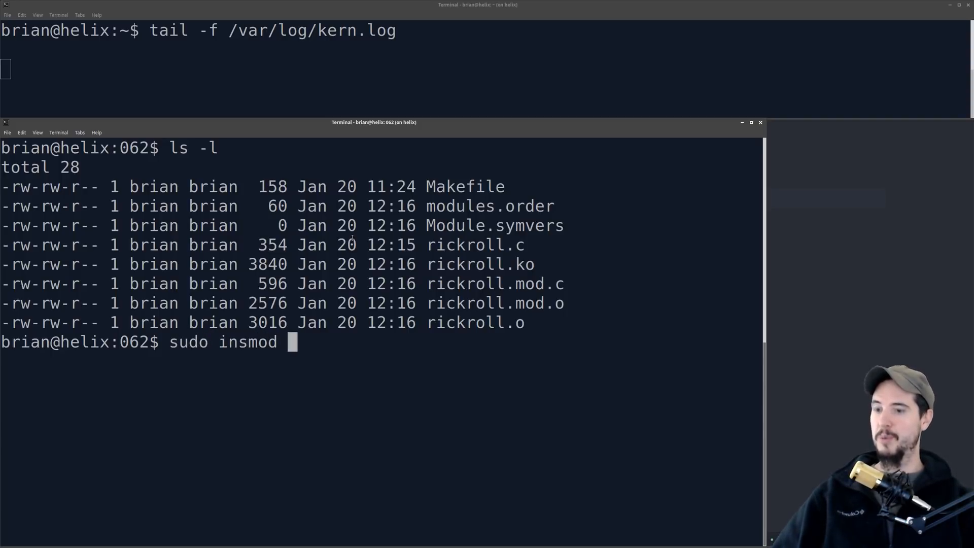
type("rickroll.")
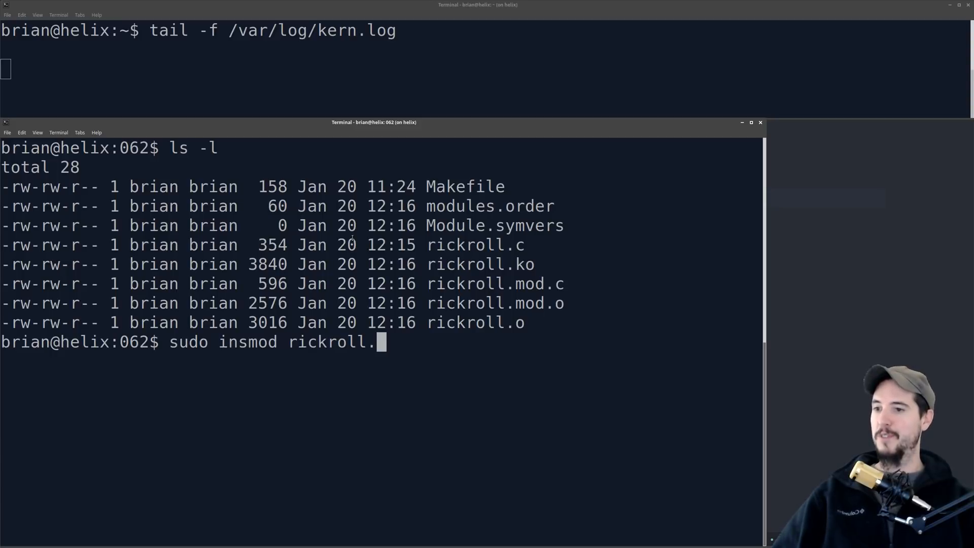
type("ko")
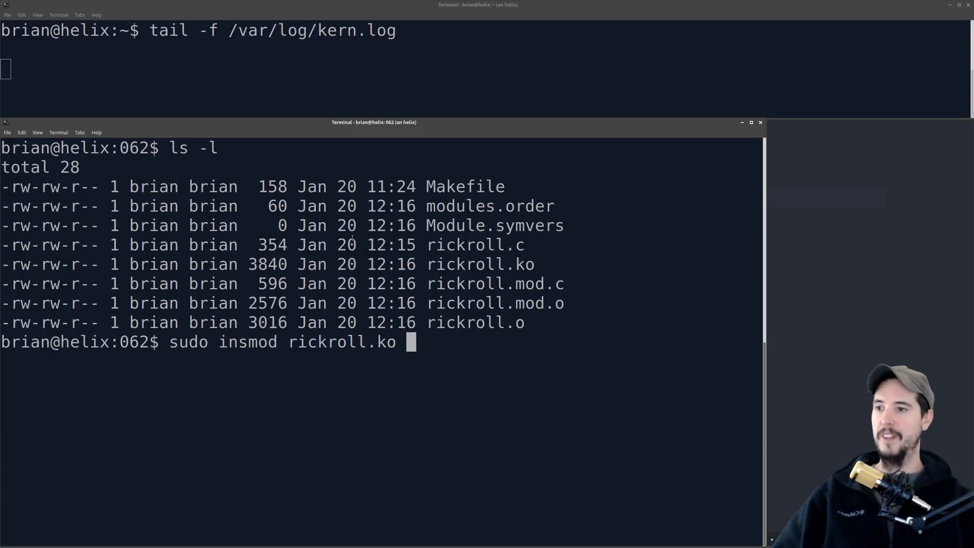
key("Return")
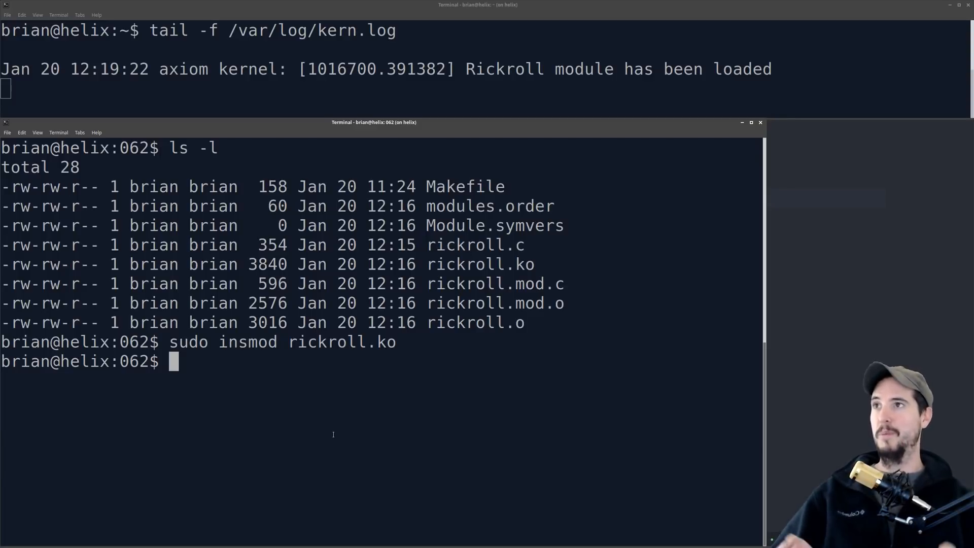
- Run sudo rmmod rickroll so kern.log reports the module unloaded
type("sudo rm")
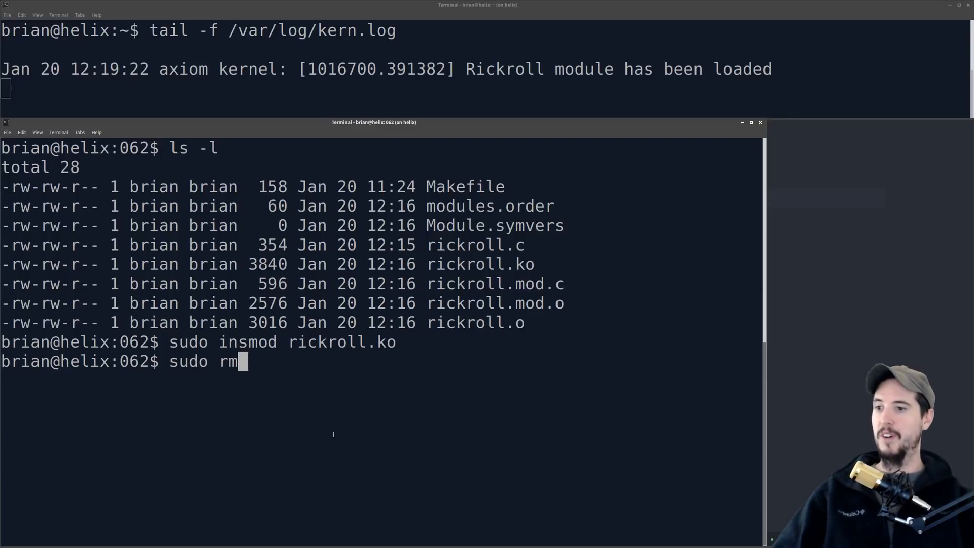
type("mod ri")
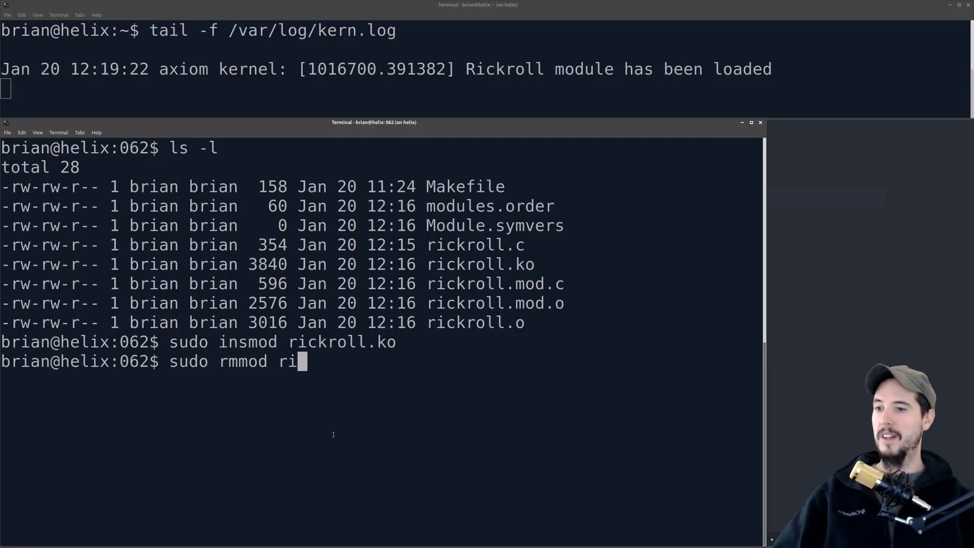
type("ckroll")
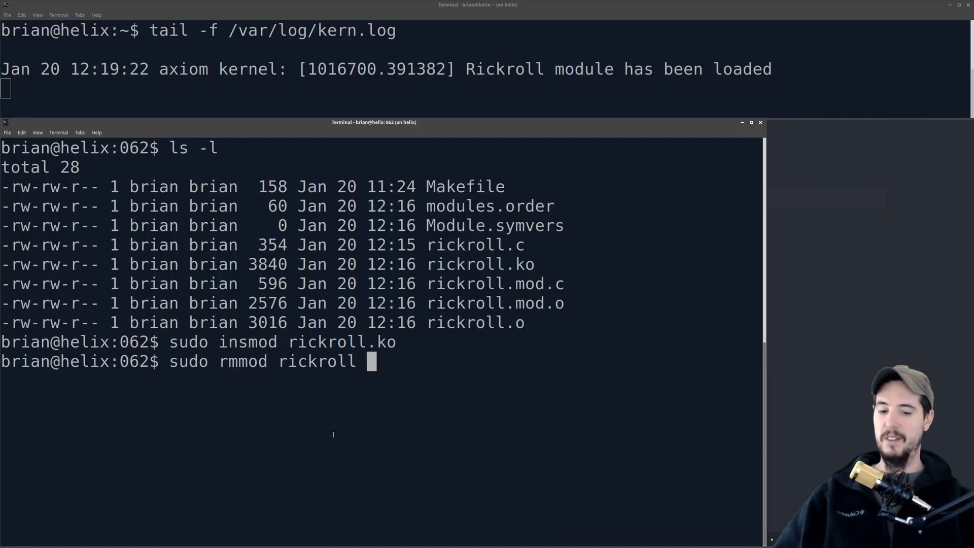
key("Return")
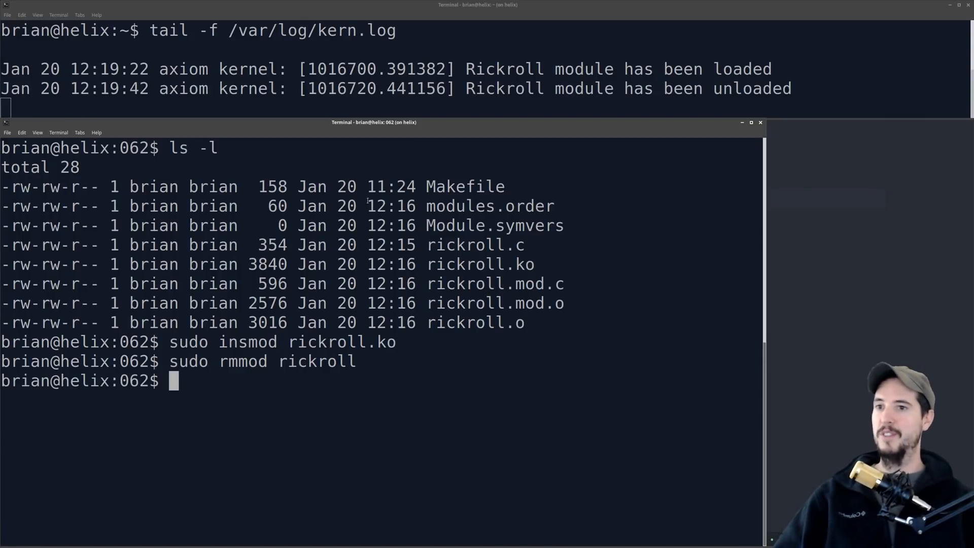
mouse_move(656, 425)
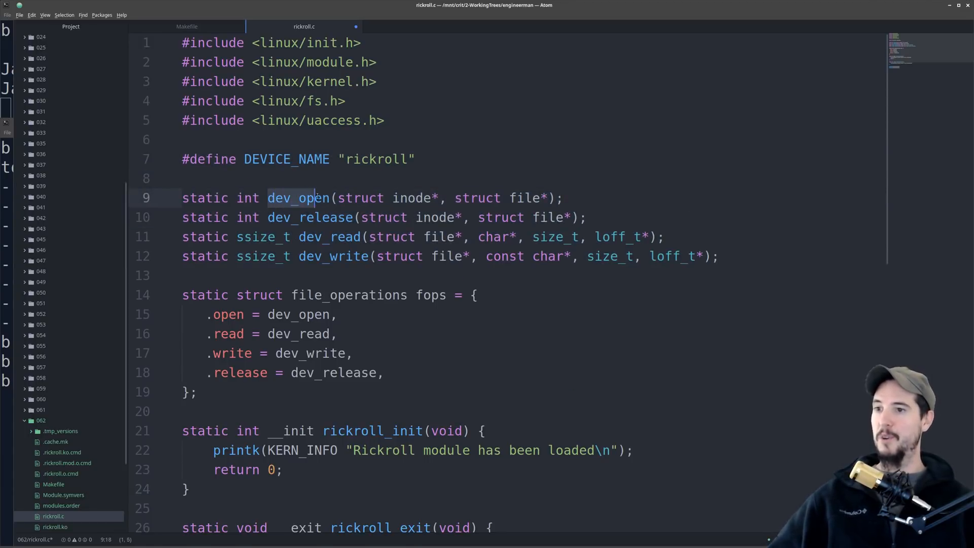
- Declare 'static int major;' on a new line below the file_operations struct
left_click(286, 217)
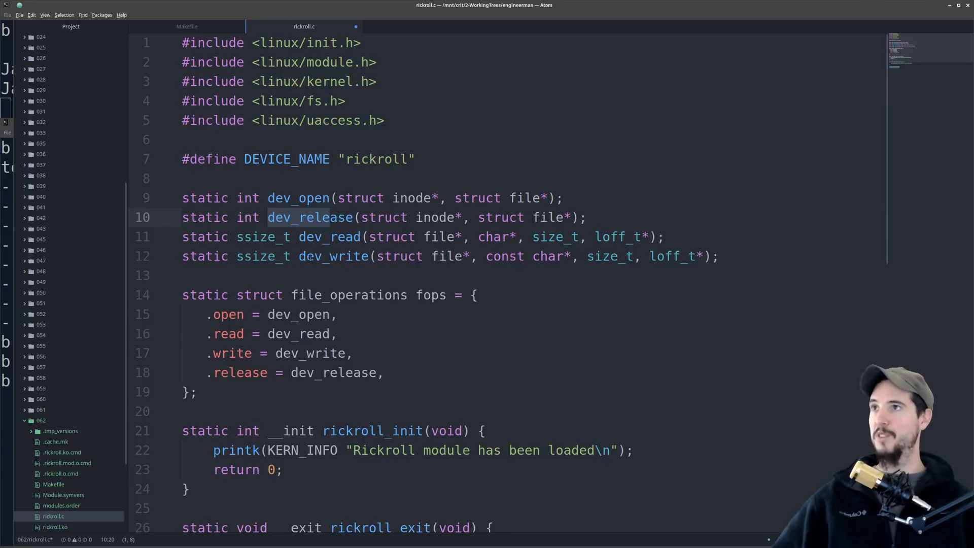
left_click(196, 391)
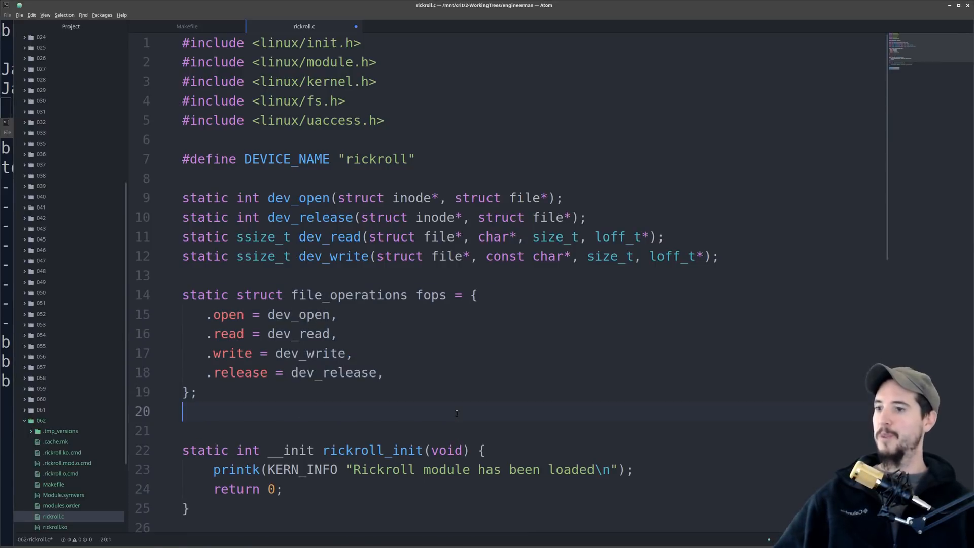
type("static int major;")
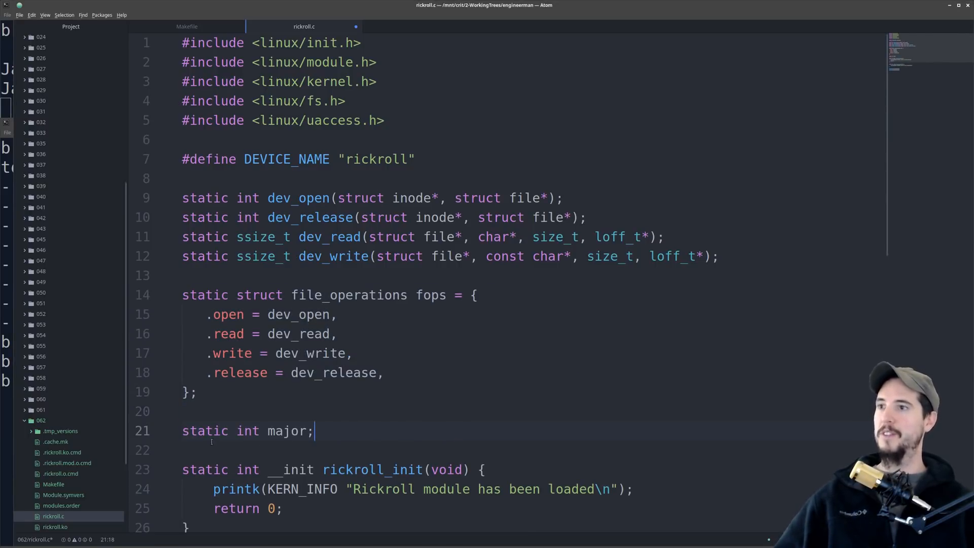
scroll("down", 3)
type("major = register_chrdev(0, DEVICE_NAME, &fops);")
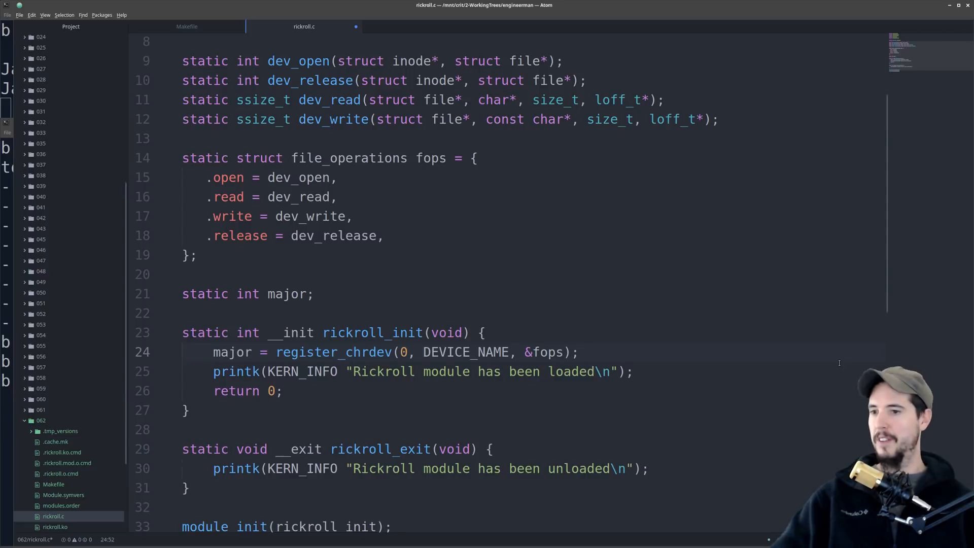
- After major = register_chrdev(0, DEVICE_NAME, &fops), add an if (major < 0) KERN_ALERT failure block
key("Return")
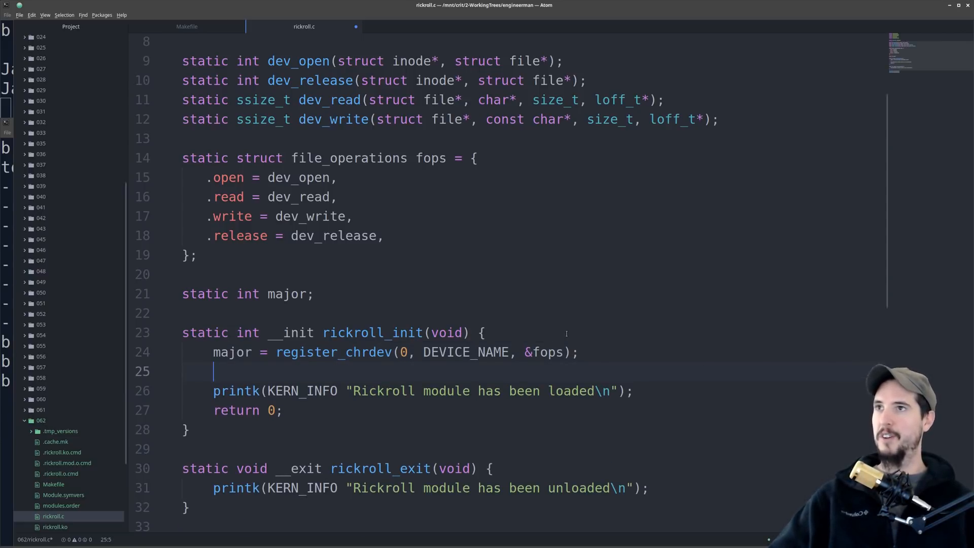
left_click(402, 352)
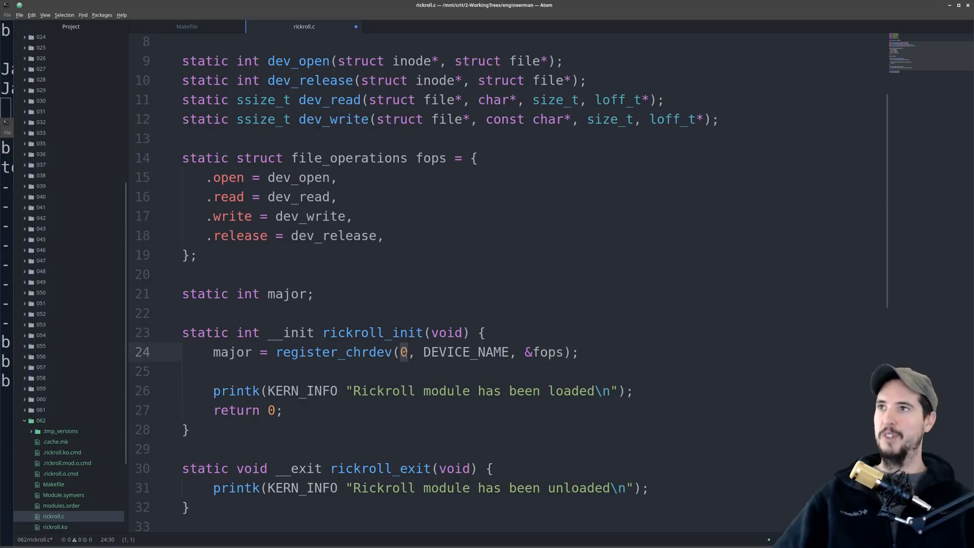
double_click(465, 352)
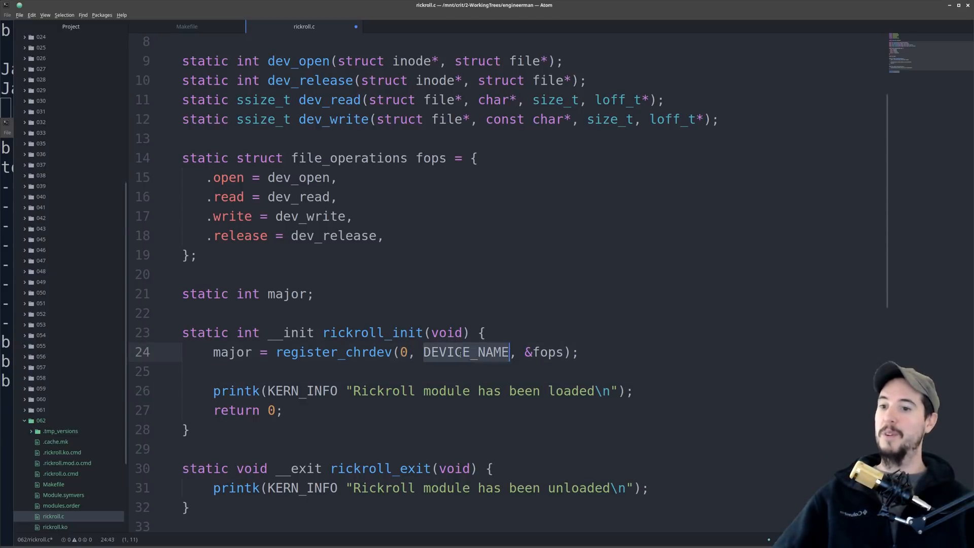
left_click(544, 352)
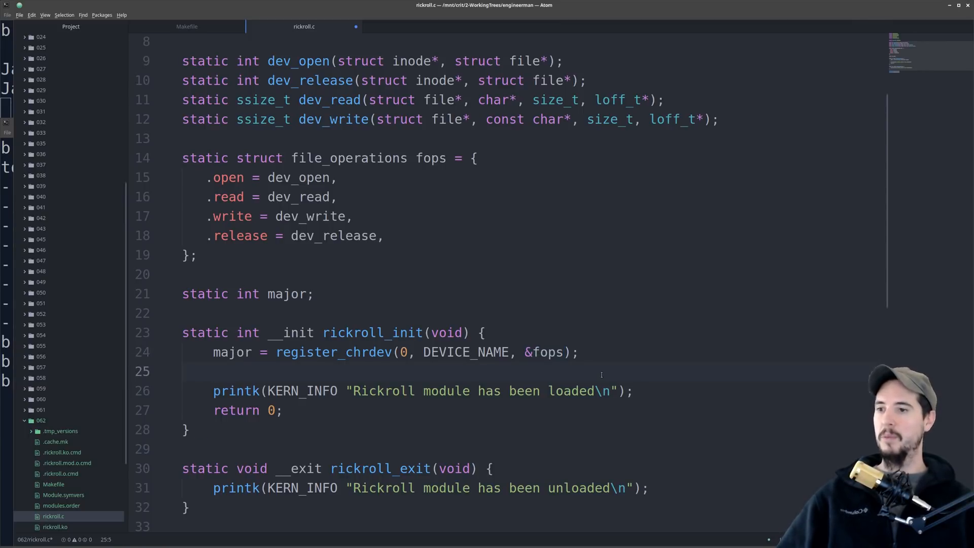
type("if (major < 0) {")
type("printk(KERN_ALERT \"Rickroll load failed\\n\");")
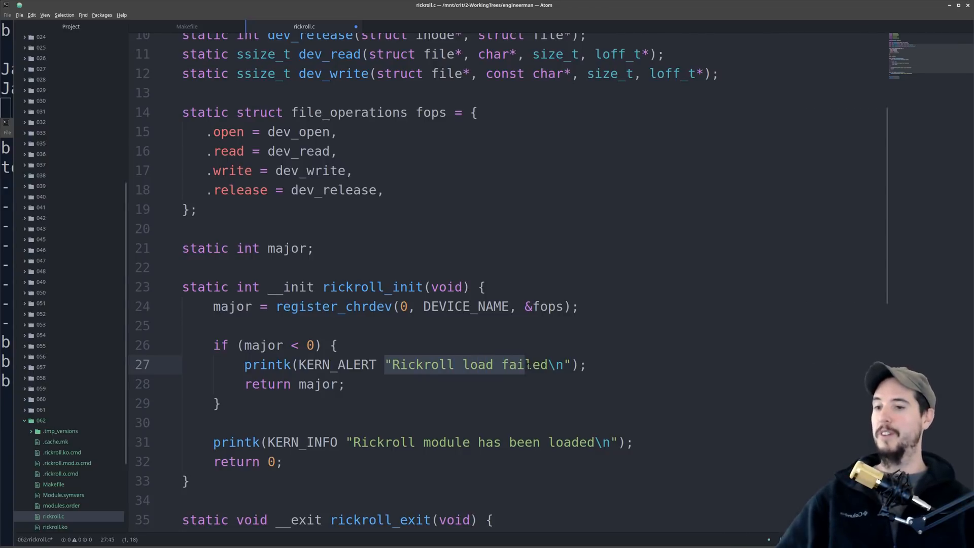
- Call unregister_chrdev(major, DEVICE_NAME) in rickroll_exit
scroll("down", 3)
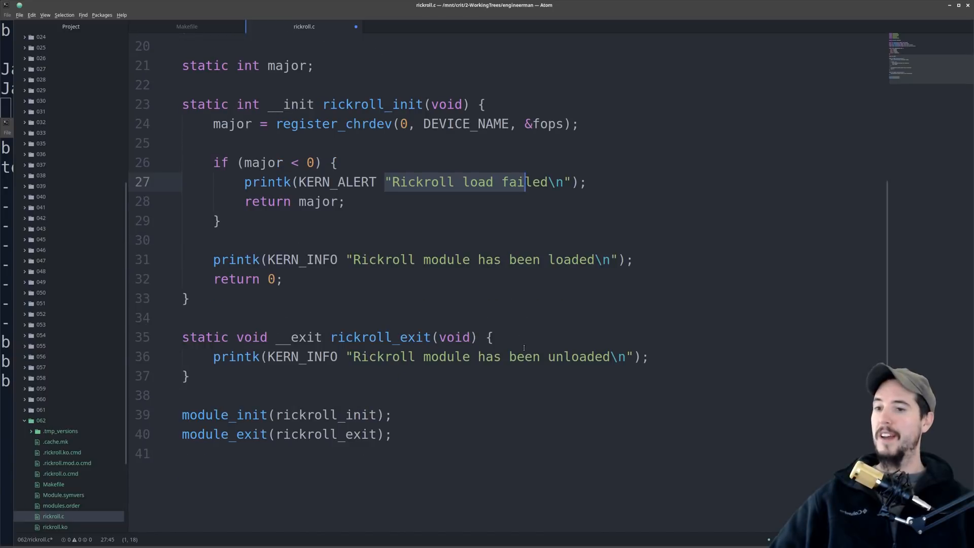
type("unregister_chrdev(major, DEVICE_NAME);")
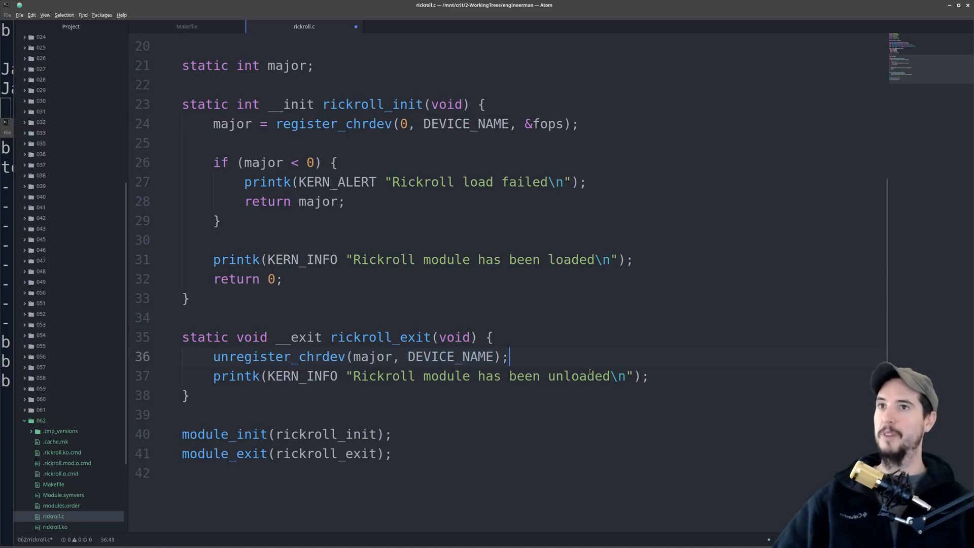
scroll("up", 3)
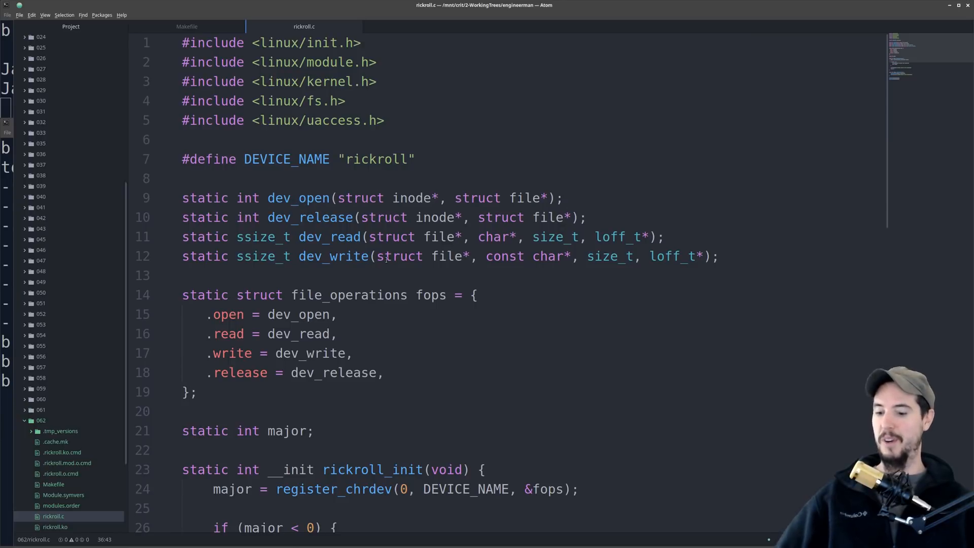
- Define dev_open, dev_write returning -EFAULT with a read-only message, and dev_release, each logging at KERN_INFO
scroll("down", 3)
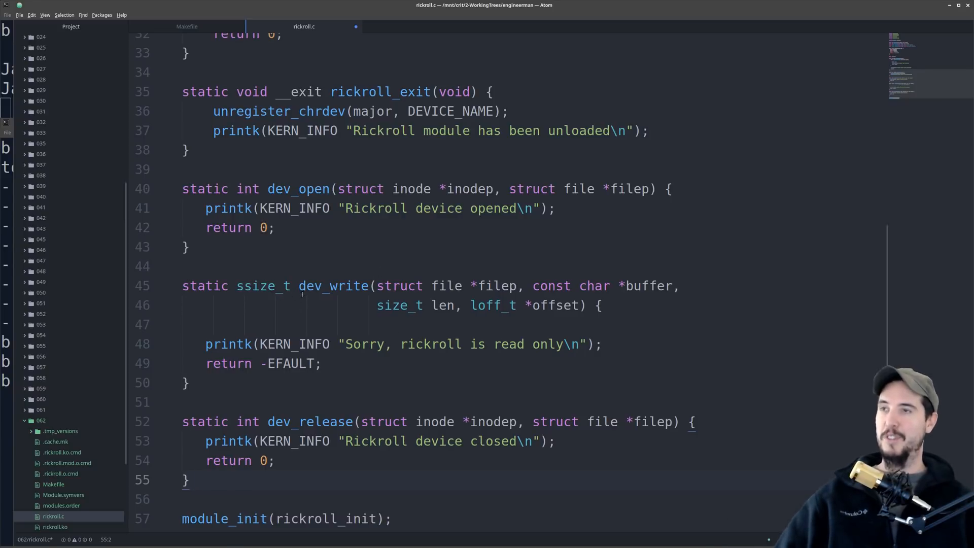
double_click(333, 286)
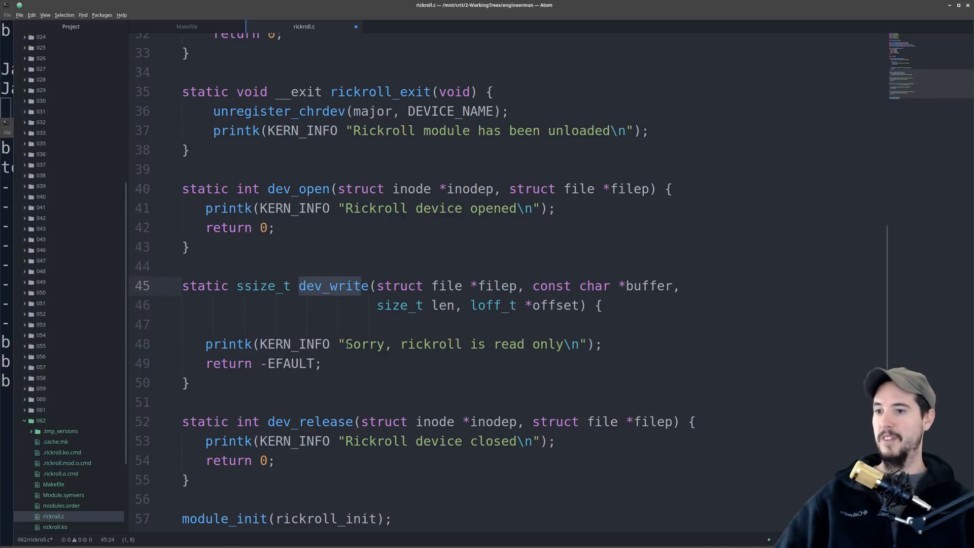
left_click(367, 344)
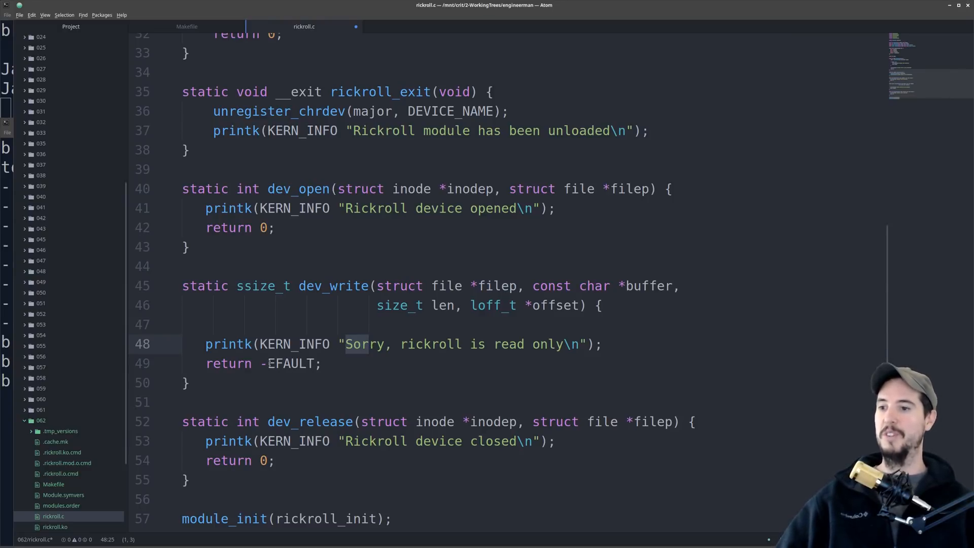
scroll("down", 3)
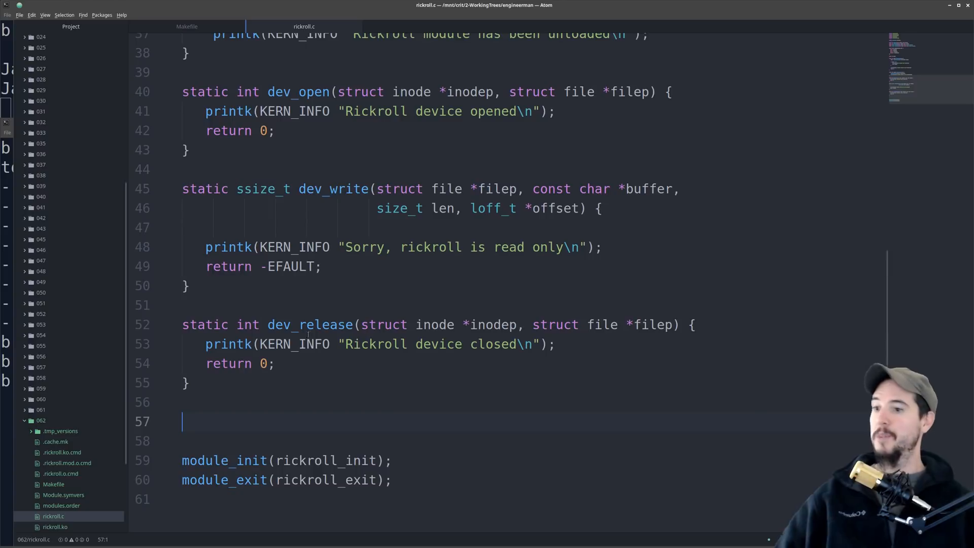
- Write dev_read's signature with locals errors = 0, the lyric message string, and message_len from strlen
type("static ssize_t dev_read(struct file *filep, char *buffer, size_t len, loff_t *offset) {")
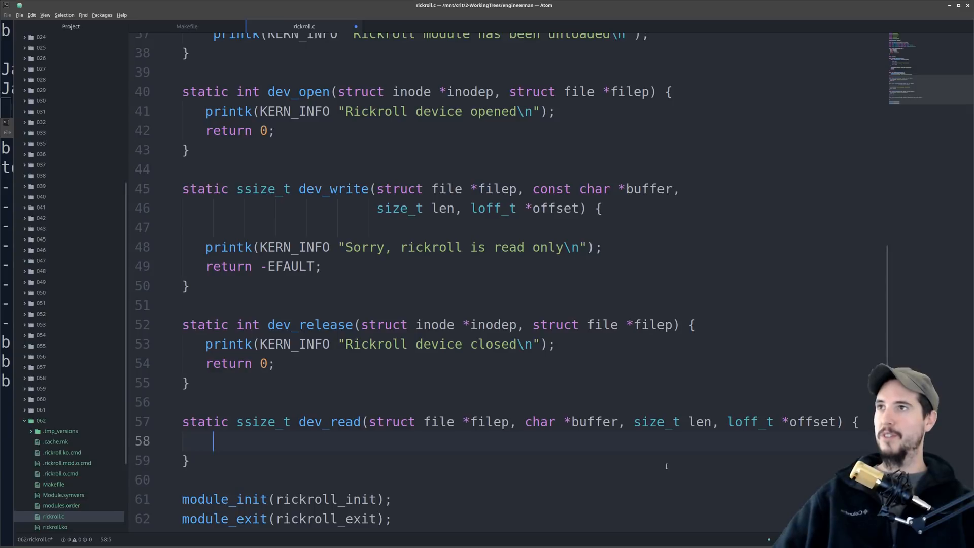
type("int er")
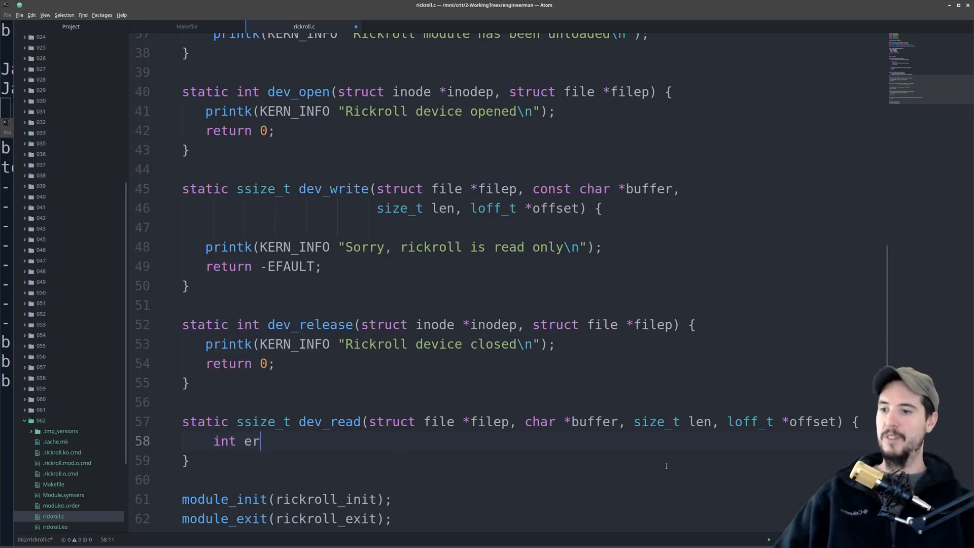
type("rors = 0;")
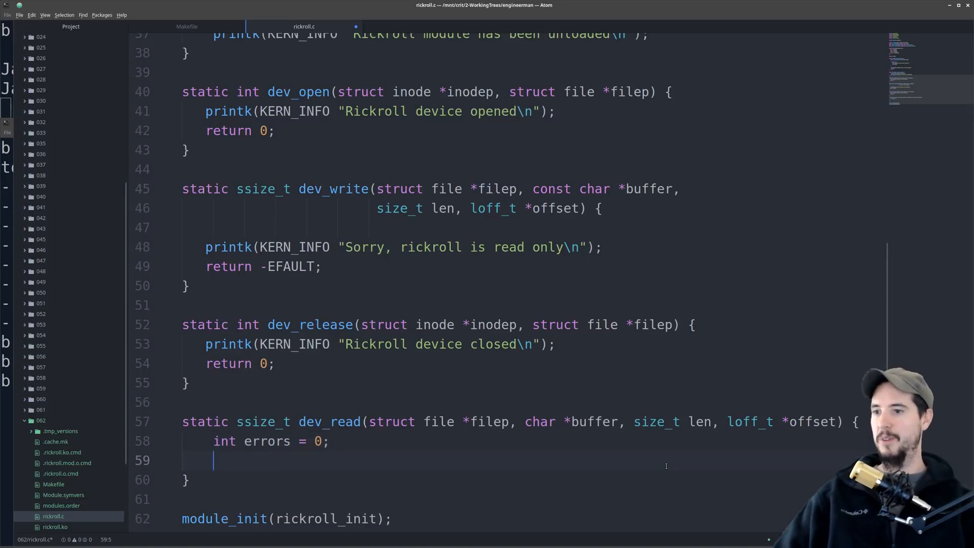
type("char *mess")
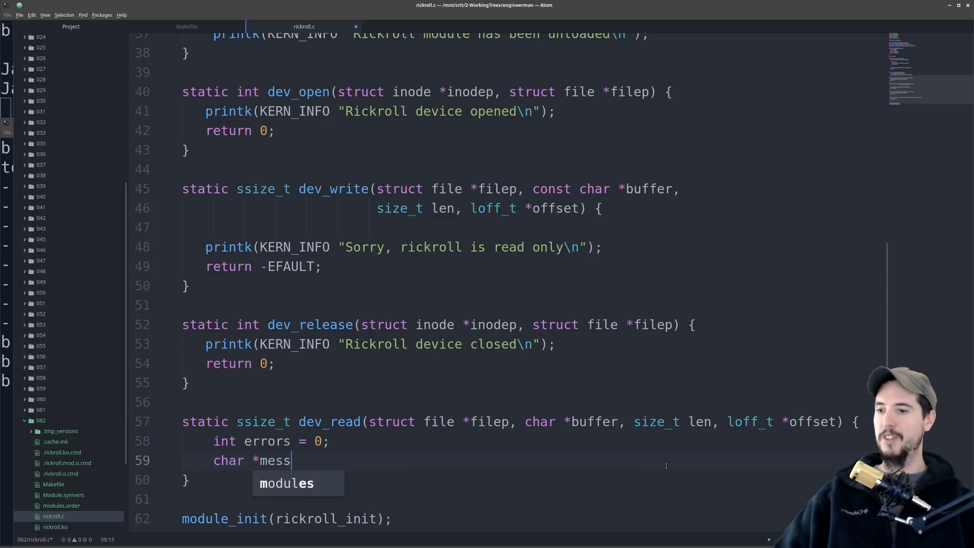
type("age = \"never gonna give you up, never gonna let you")
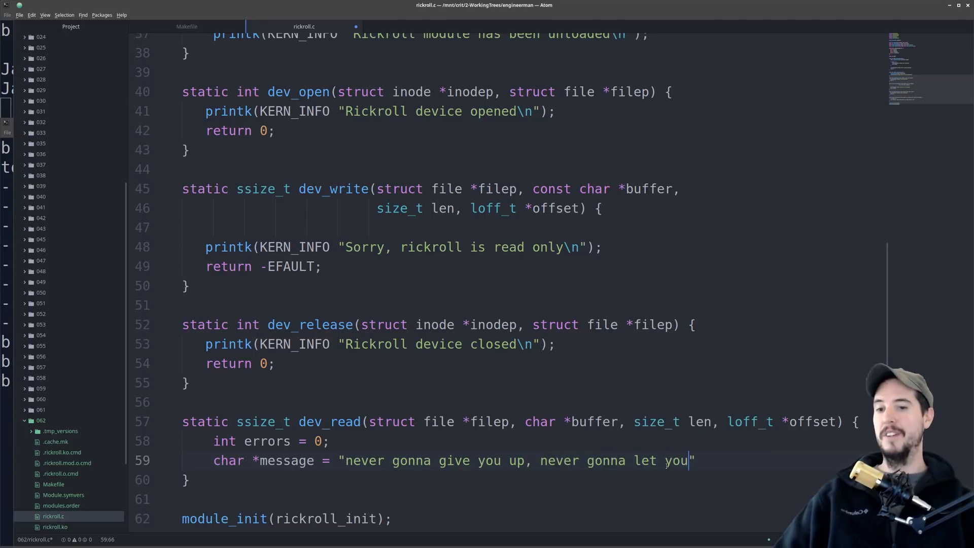
type("down...")
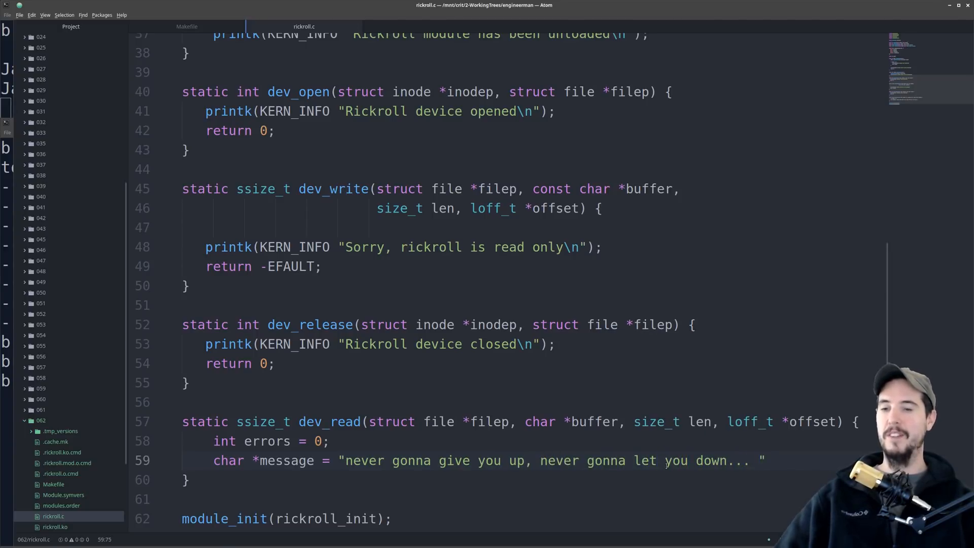
type(";")
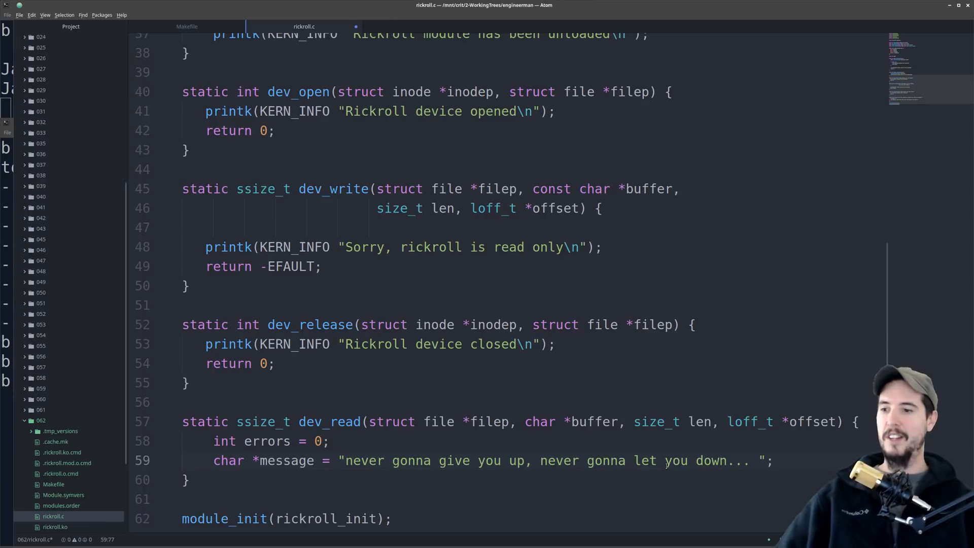
type("int mes")
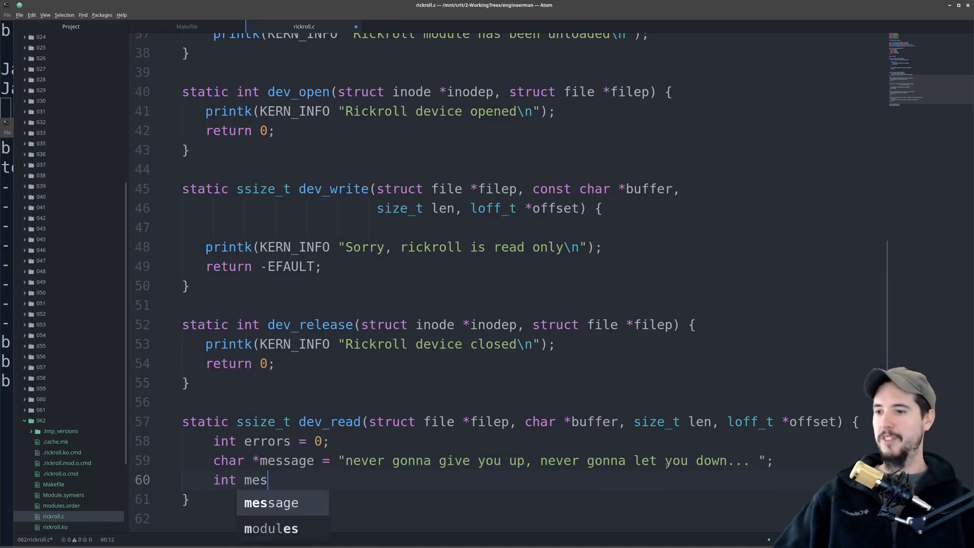
type("sage_len = strlen(message);")
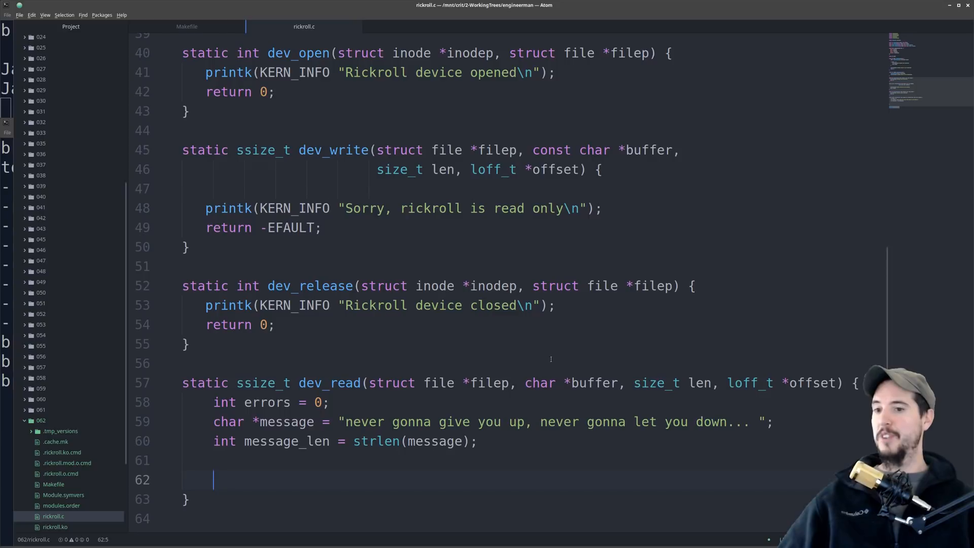
double_click(595, 383)
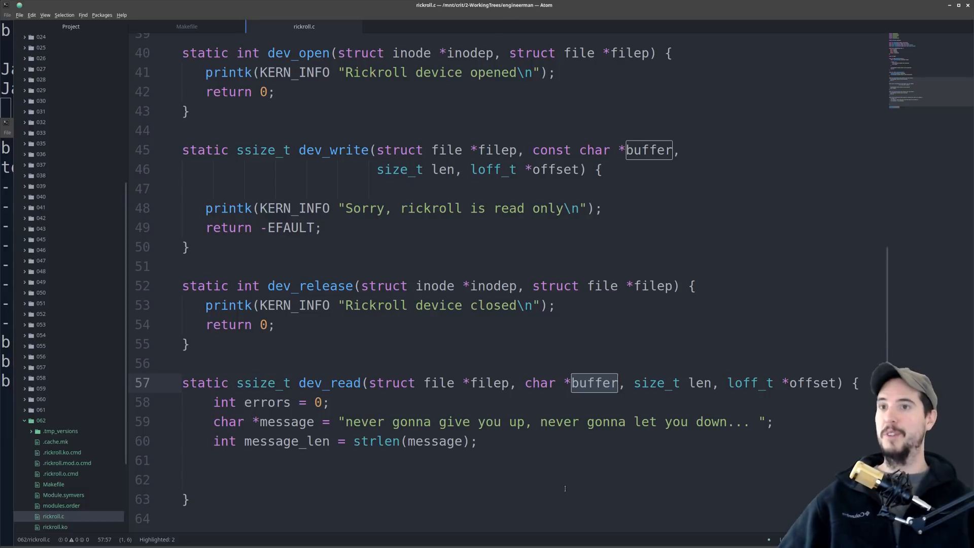
- Set errors = copy_to_user(buffer, message, message_len) and return based on errors == 0
type("errors =")
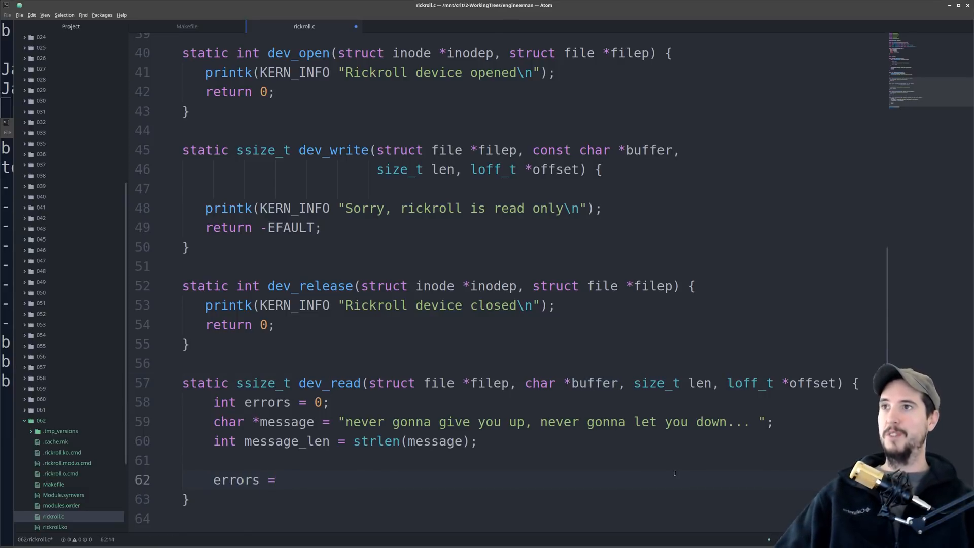
type("copy_t")
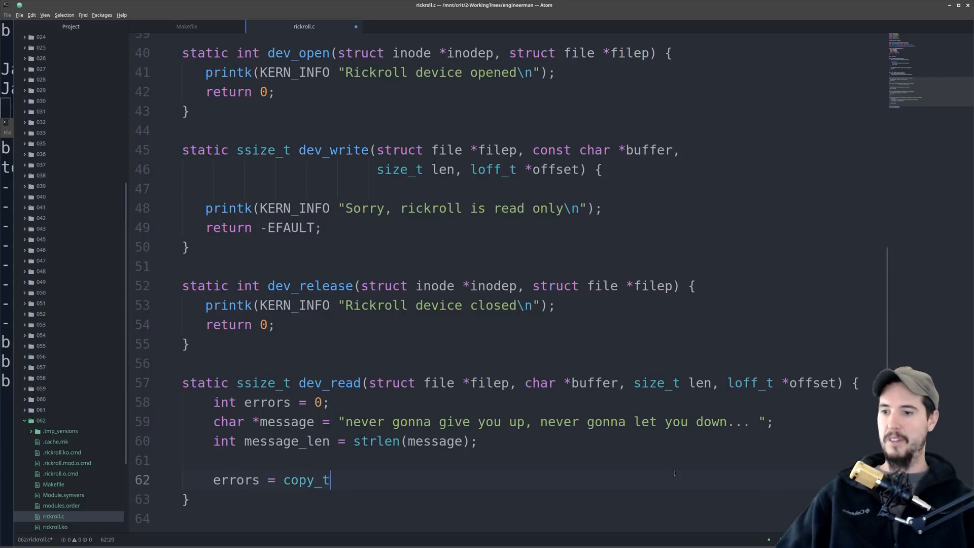
type("o_user()")
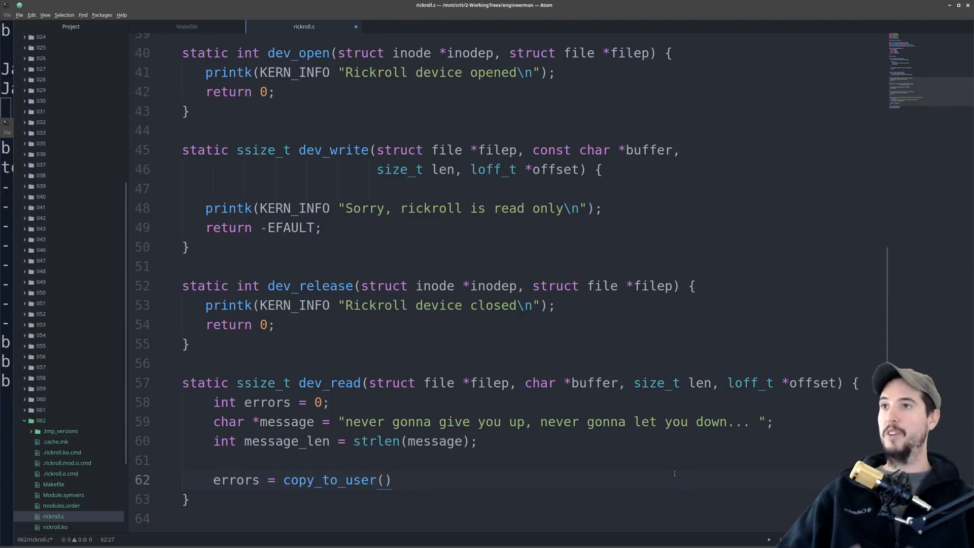
type("buffer,")
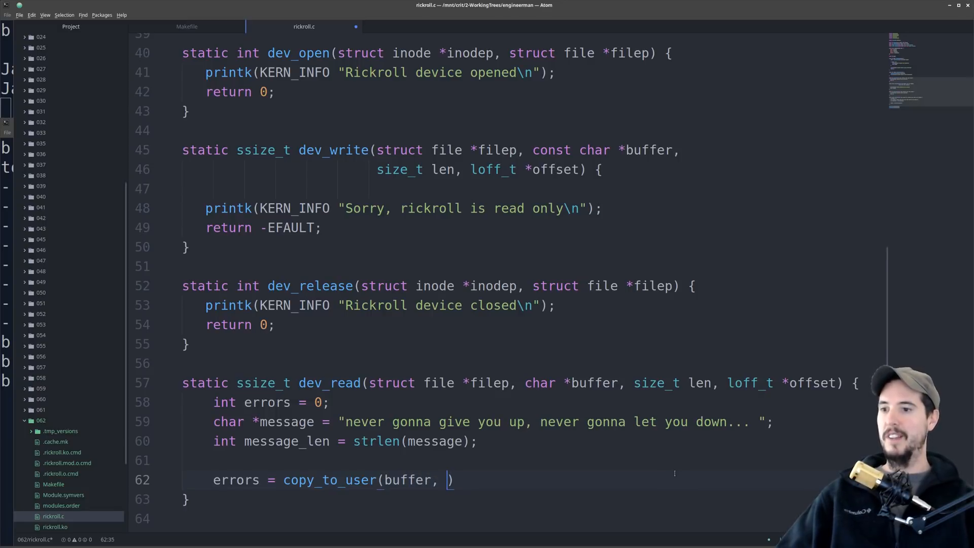
type("message,")
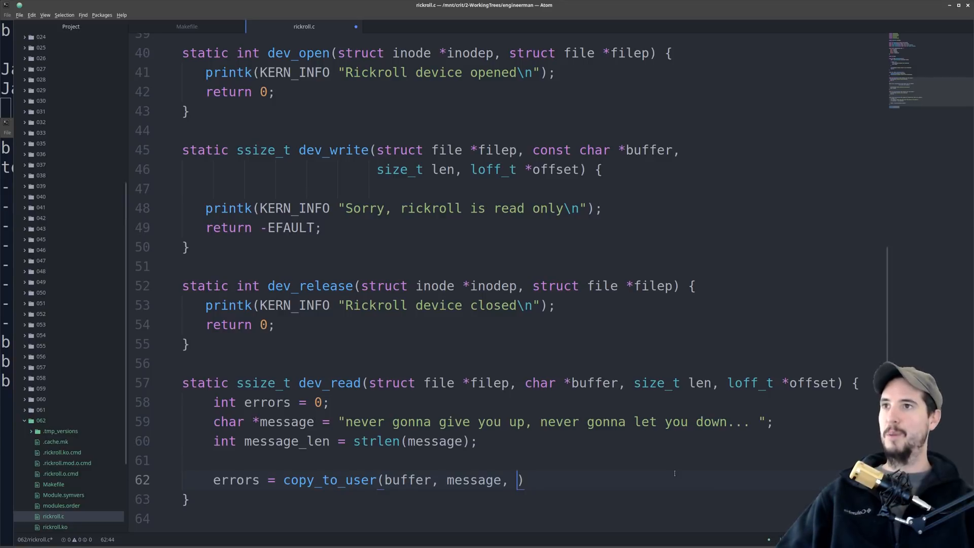
type("message_len")
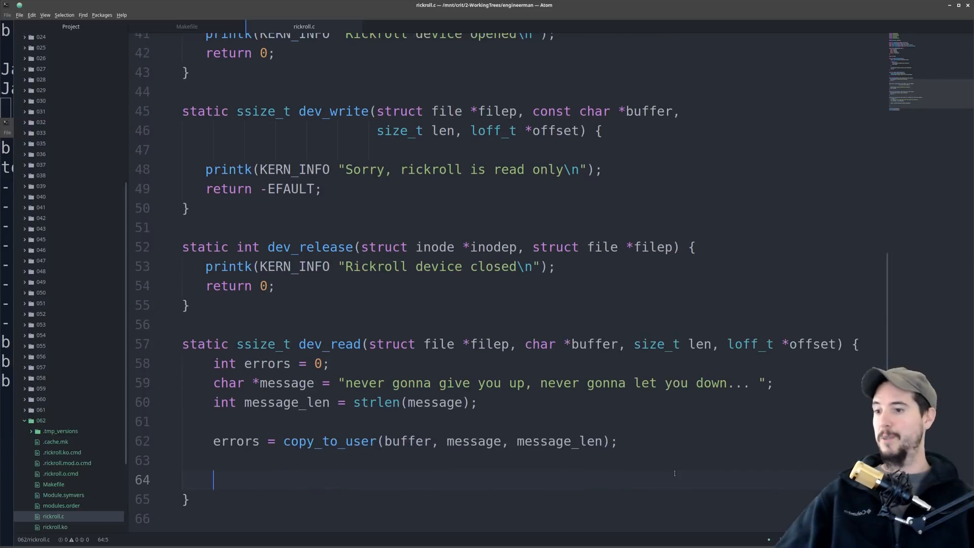
type("return")
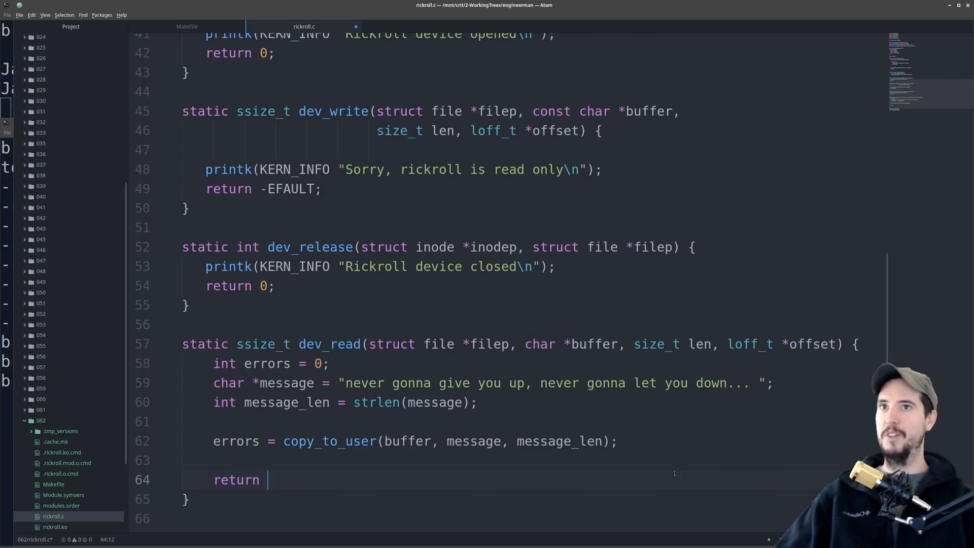
type("errors == 0 ?")
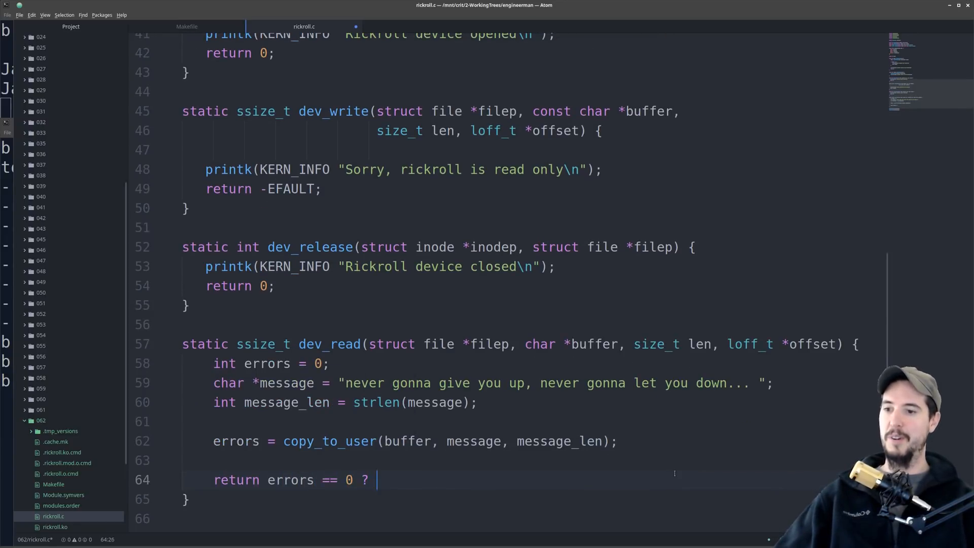
type("mess")
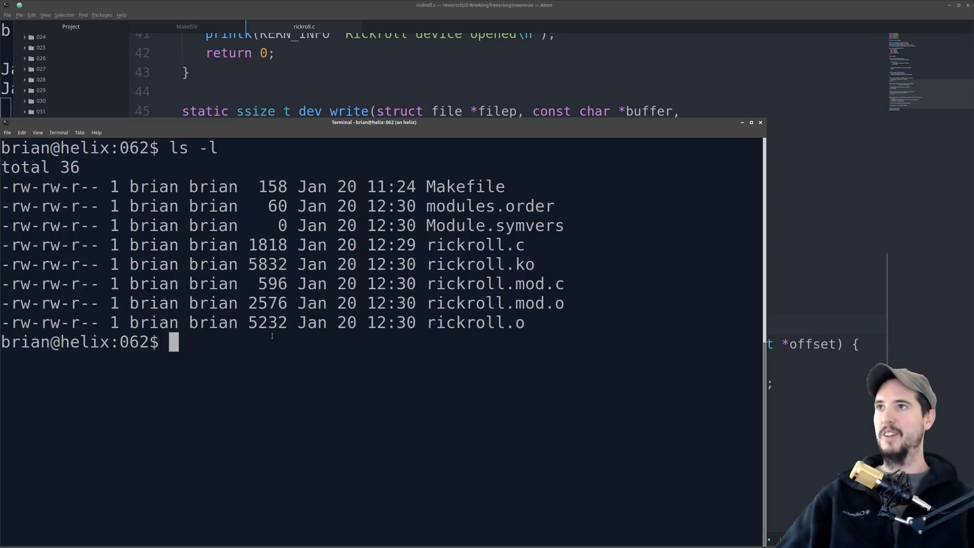
mouse_move(406, 378)
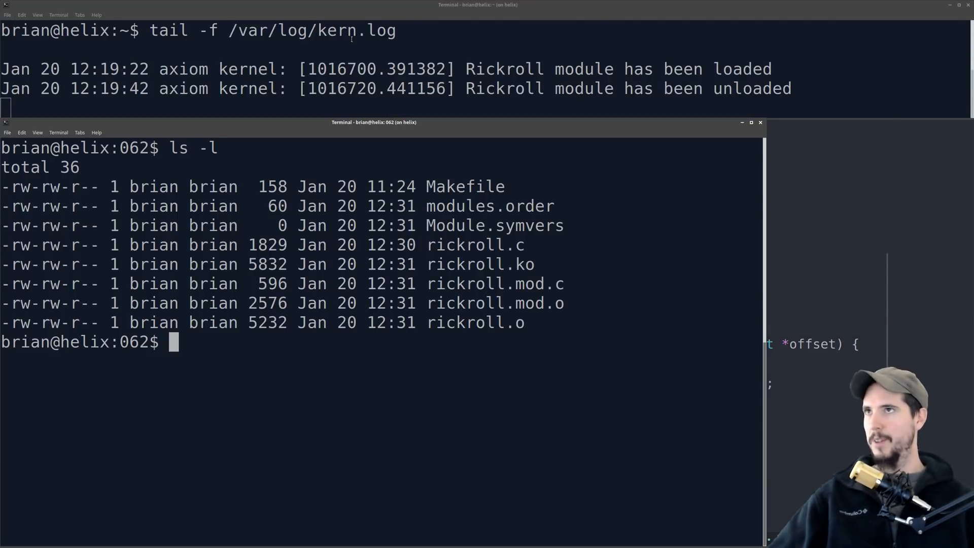
mouse_move(350, 386)
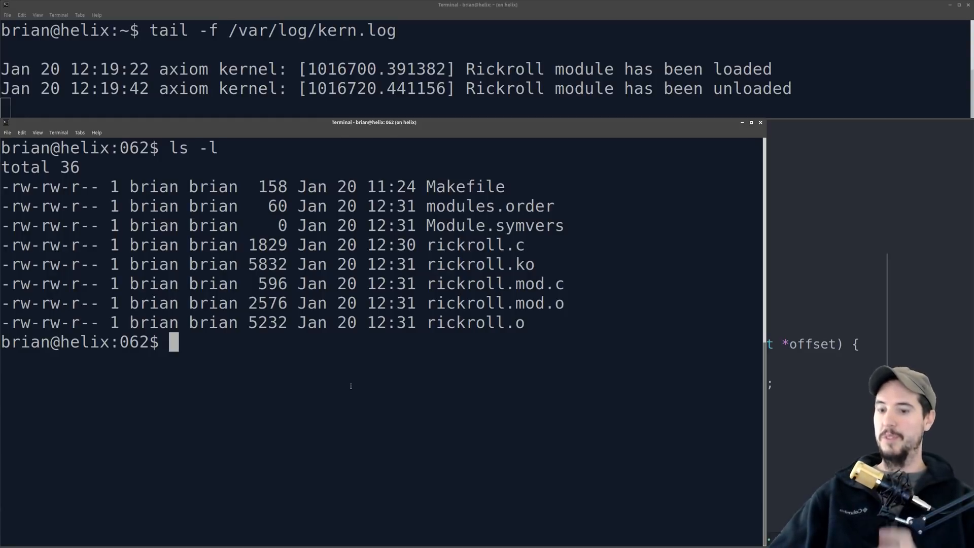
- Load the module with sudo insmod rickroll.ko so kern.log reports it loaded with major 508
type("sudo insmo")
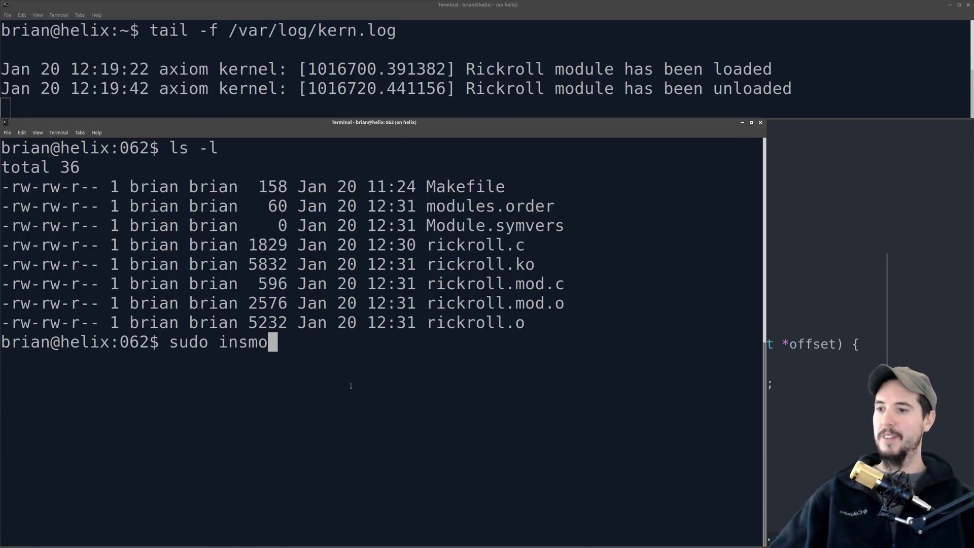
type("d rickroll.")
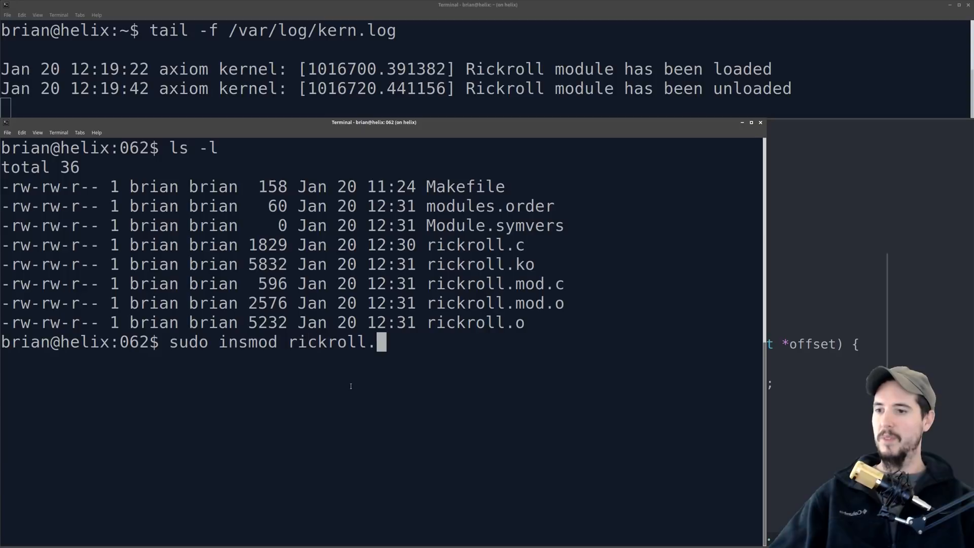
key("Return")
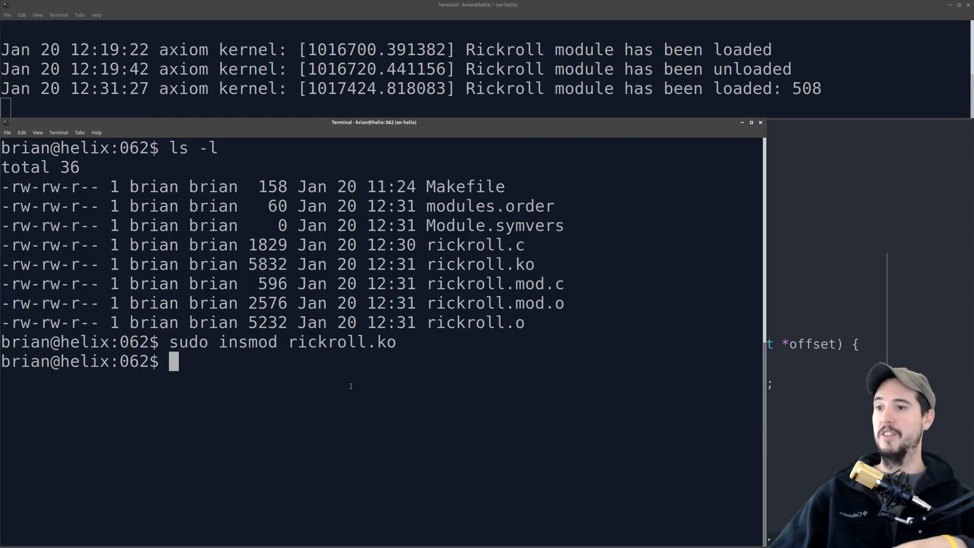
- Change into the /dev directory
type("cd /dev")
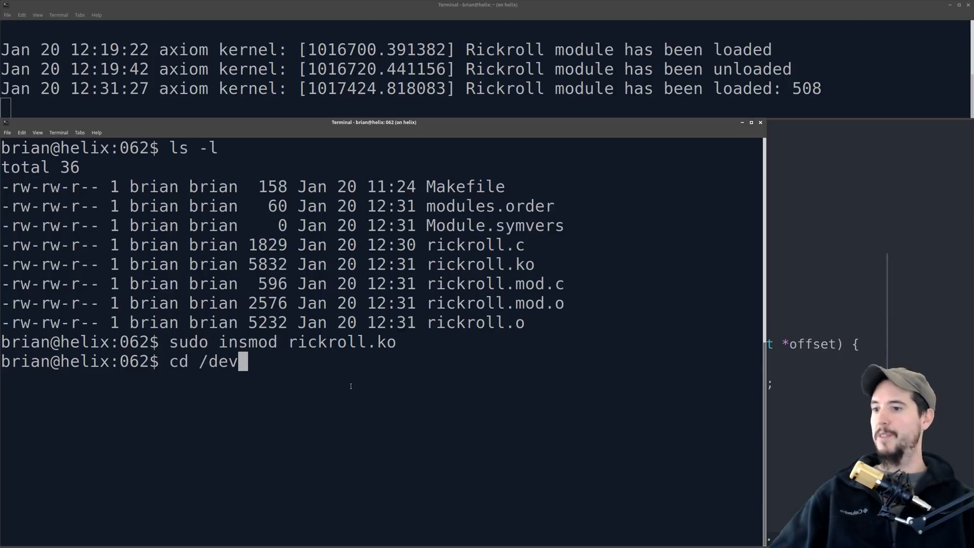
key("Return")
type("ls")
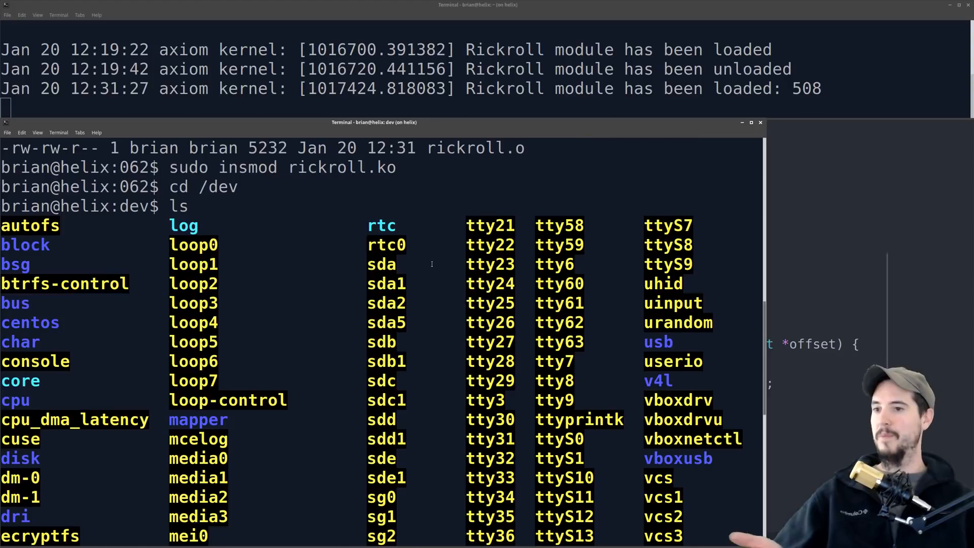
scroll("down", 3)
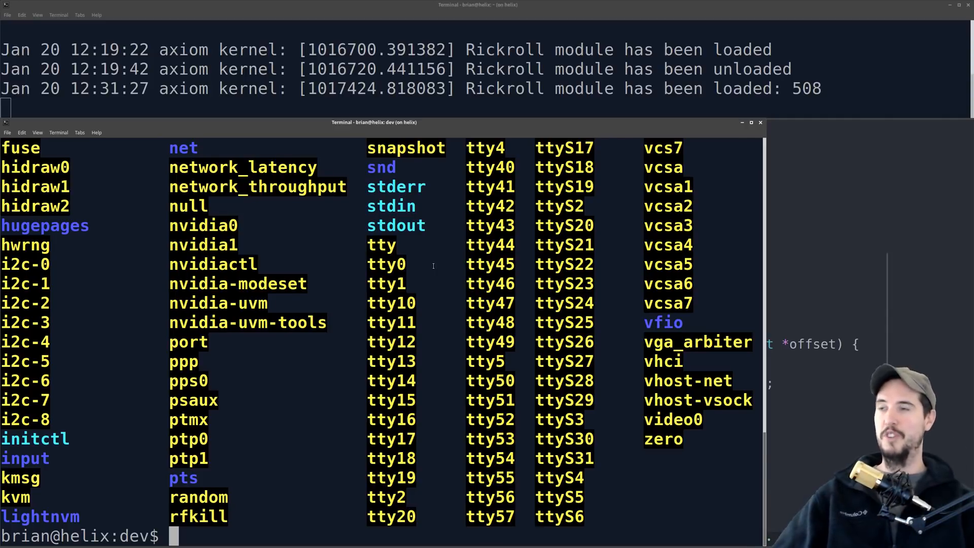
- Create the rickroll character device node with sudo mknod rickroll c 508 0
type("sudo")
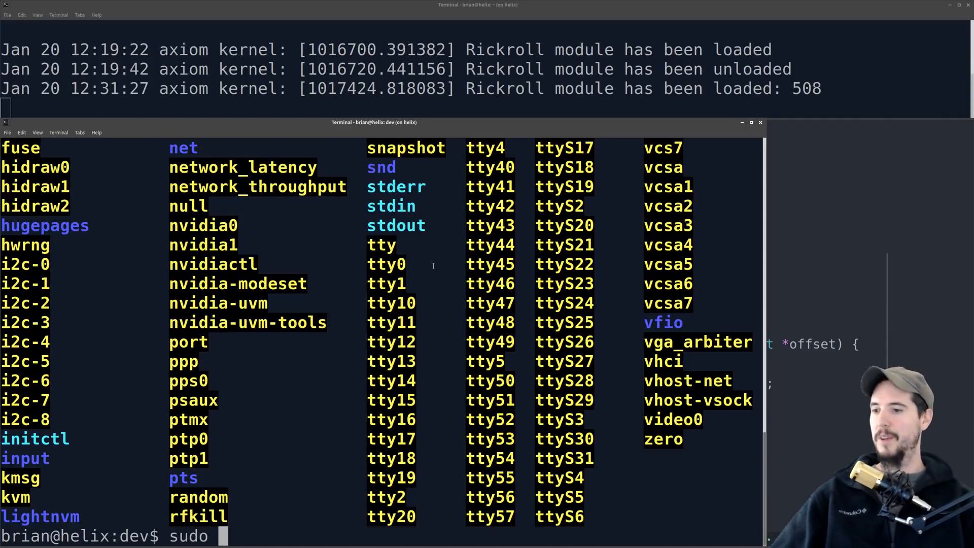
type("mknod")
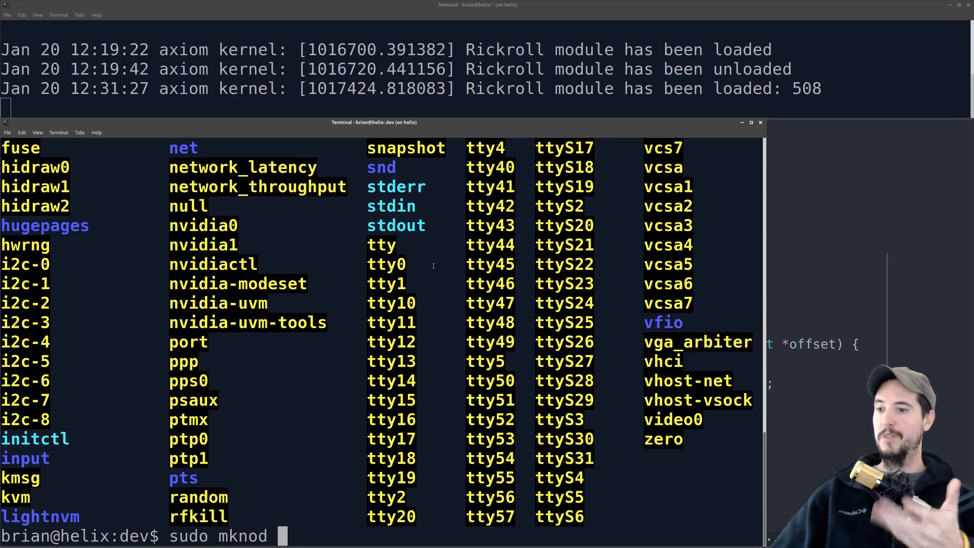
type("rickroll")
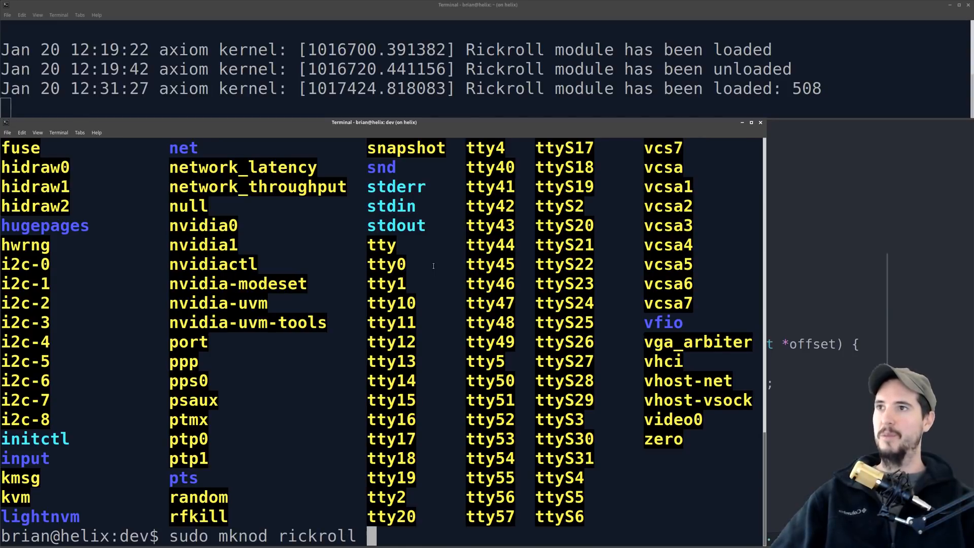
type("c")
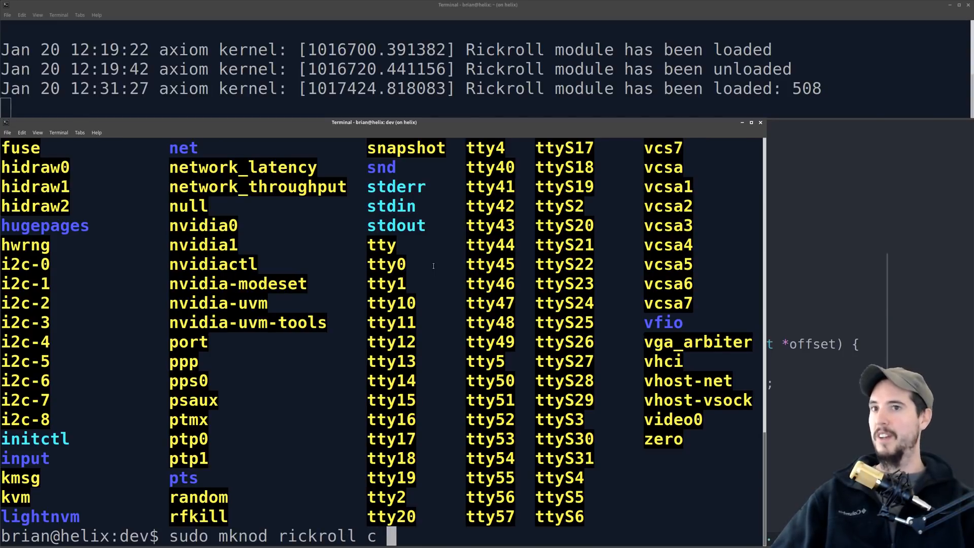
type("5")
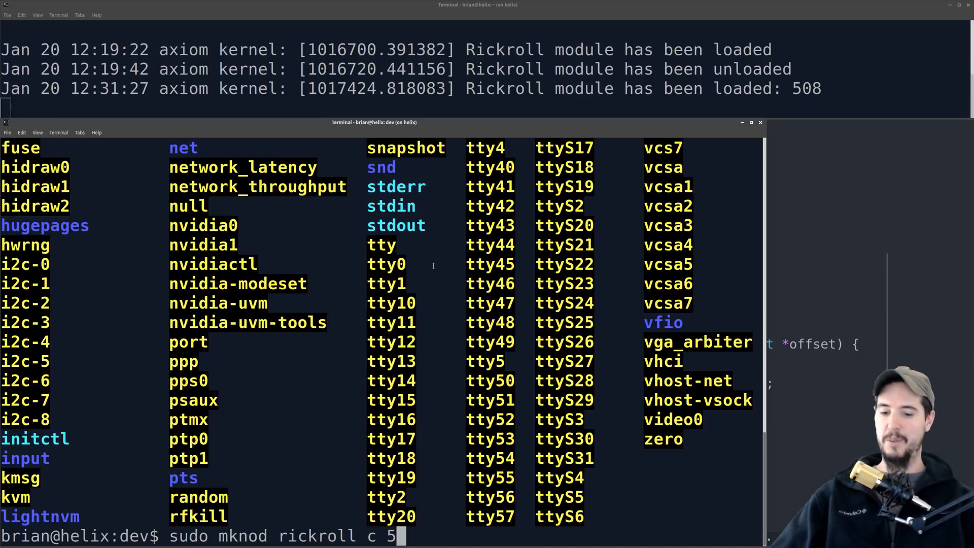
type("08 0")
type("ls -l |")
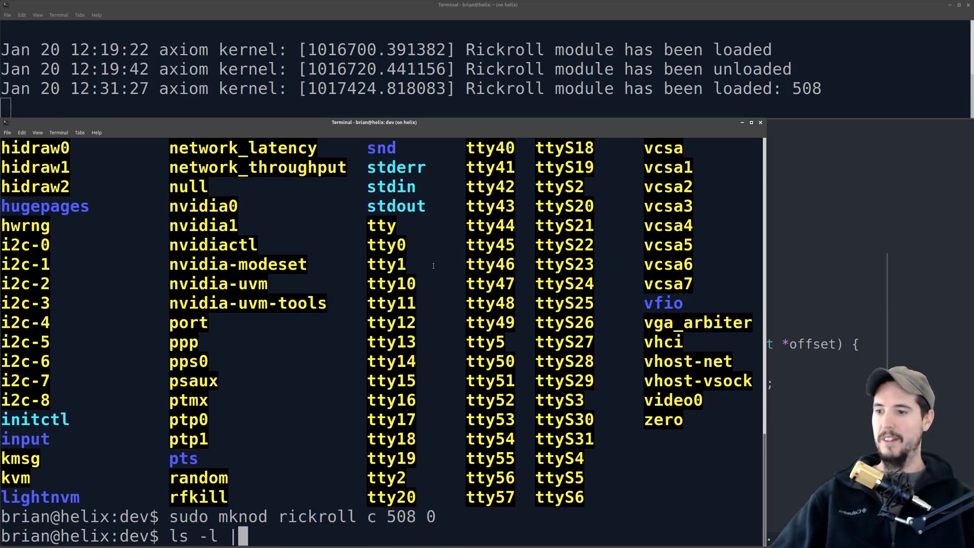
type(" grep rick")
key("Return")
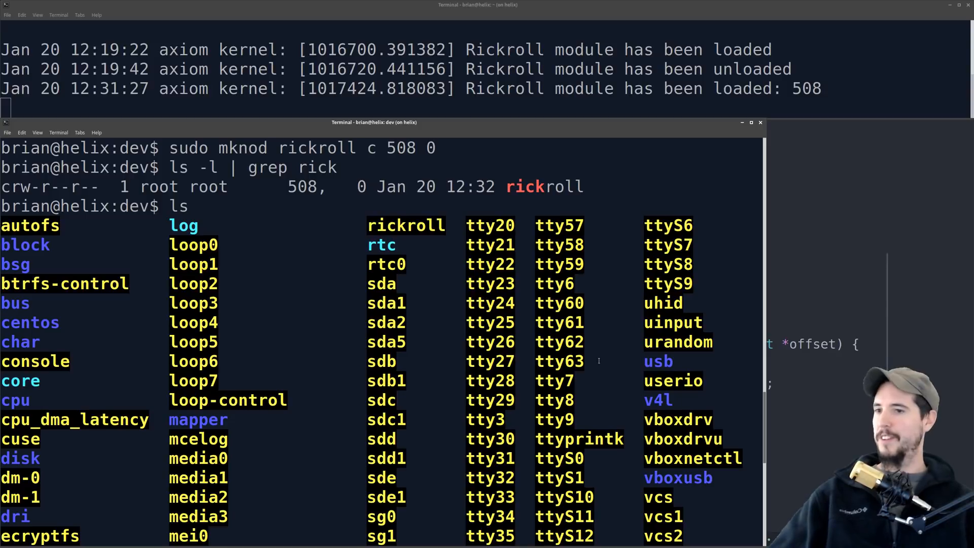
- Read /dev/rickroll with cat so lyrics flood the terminal, then stop the stream with Ctrl+C
scroll("down", 3)
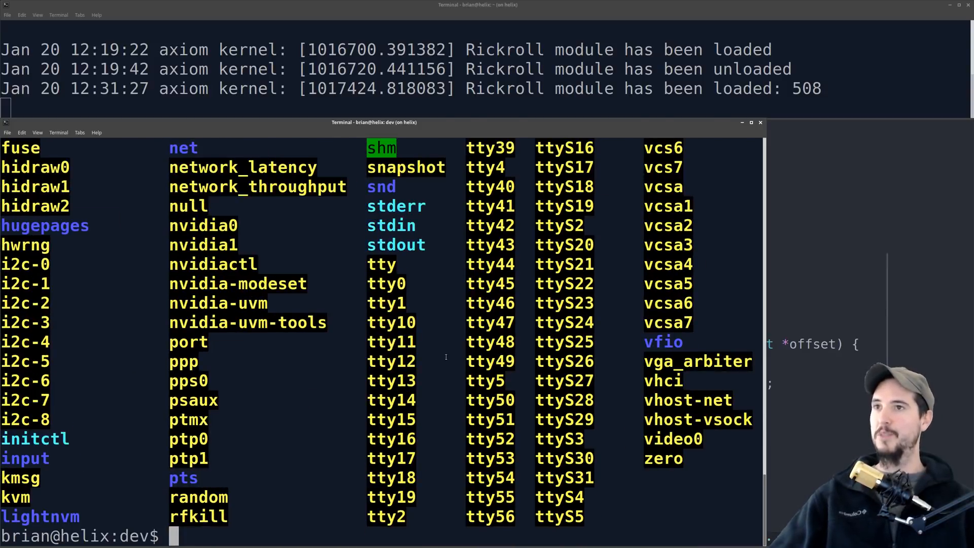
type("cat /de")
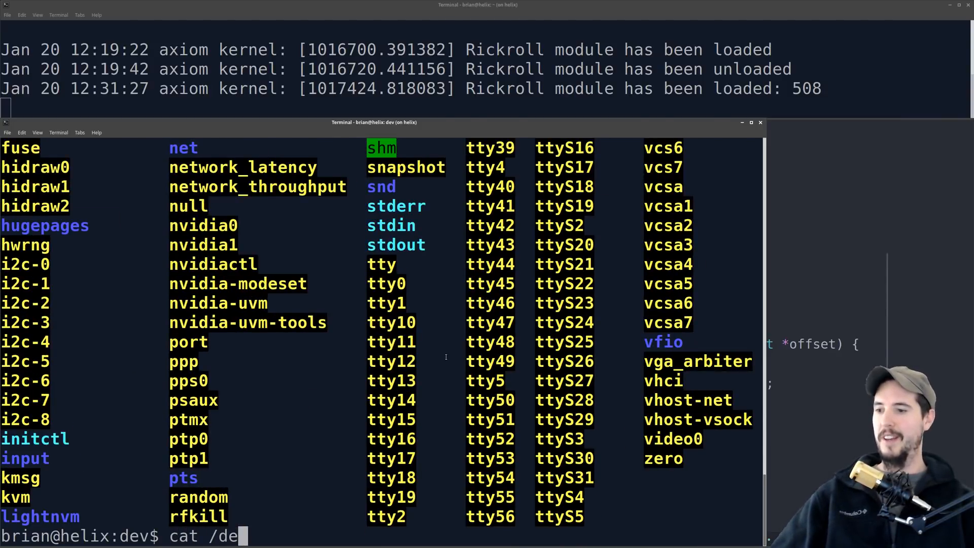
type("v/")
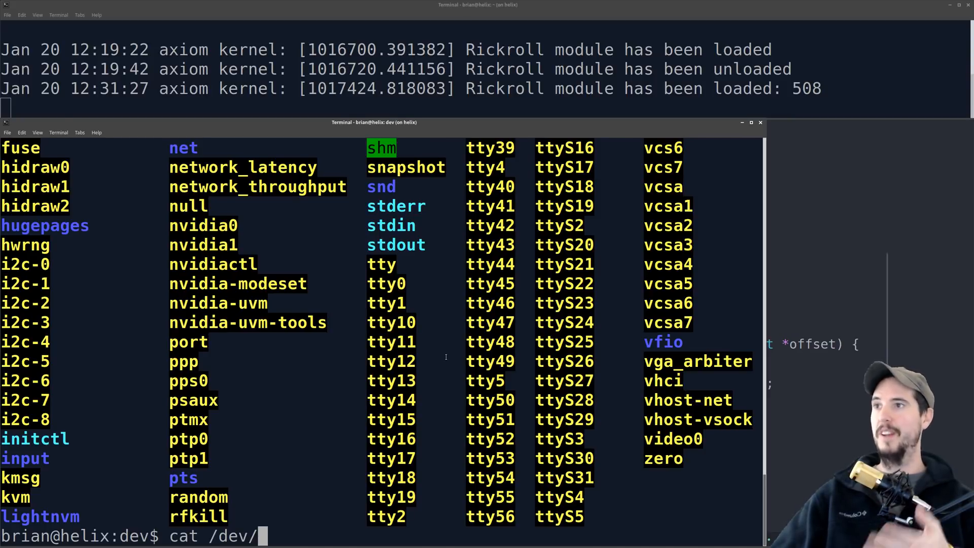
key("Return")
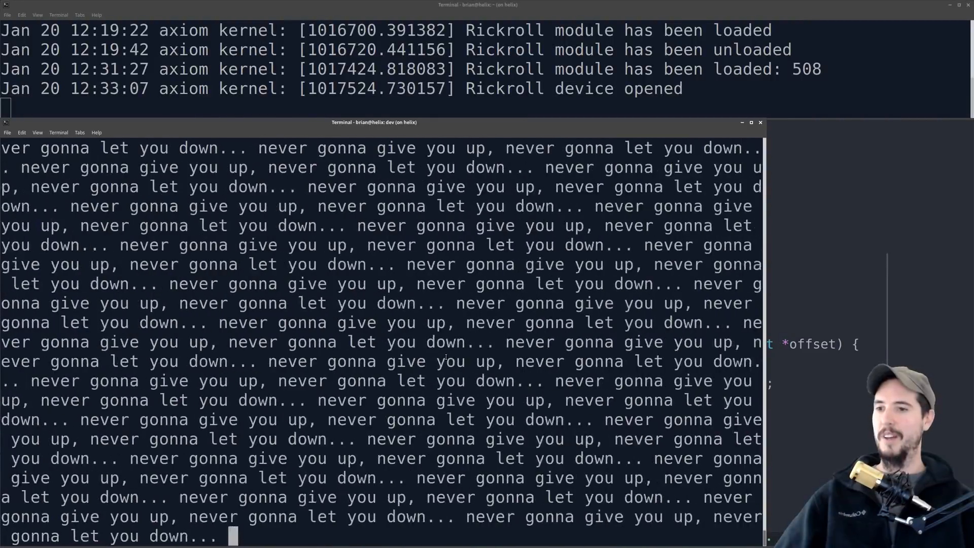
key("ctrl+c")
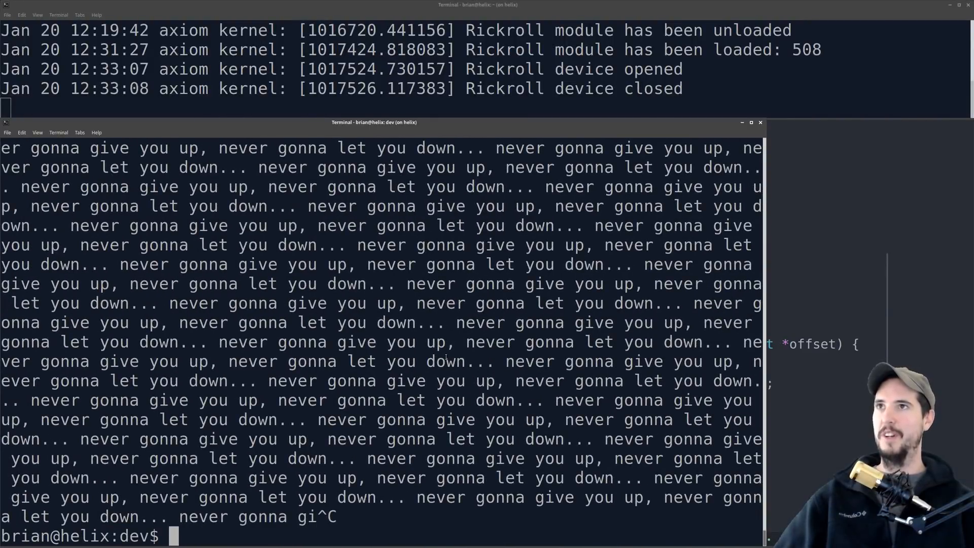